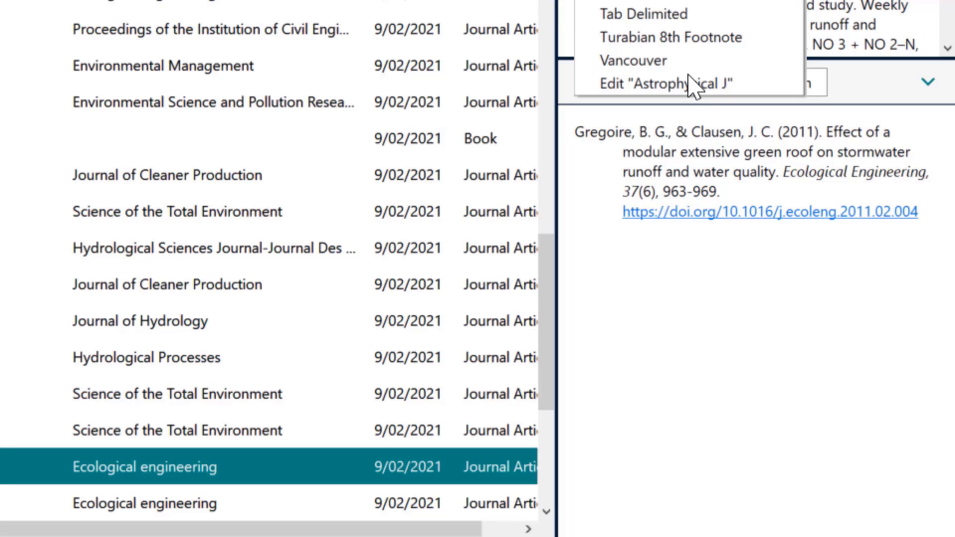
mouse_move(634, 59)
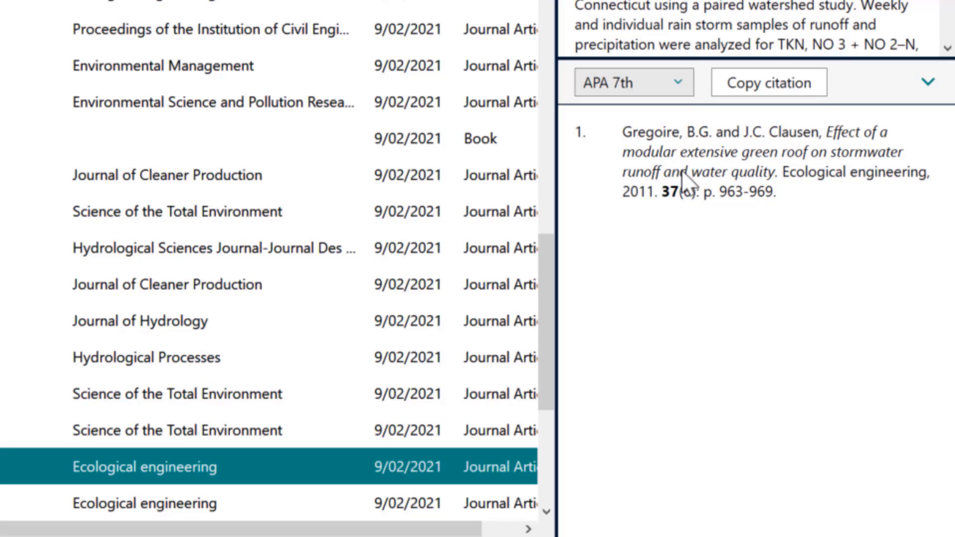
Step: Preview the Gregoire 2011 reference in Vancouver style after trying APA 7th and Numbered
click(633, 82)
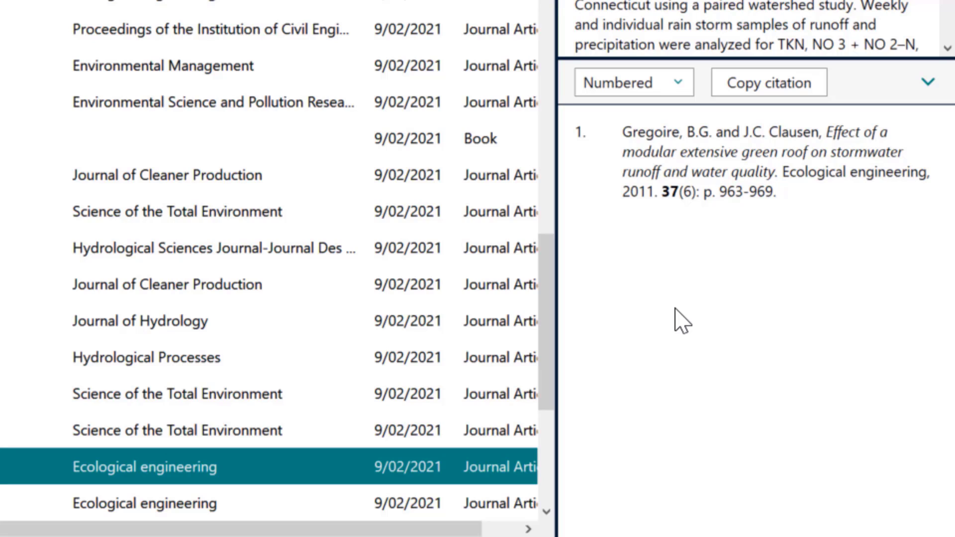
mouse_move(670, 305)
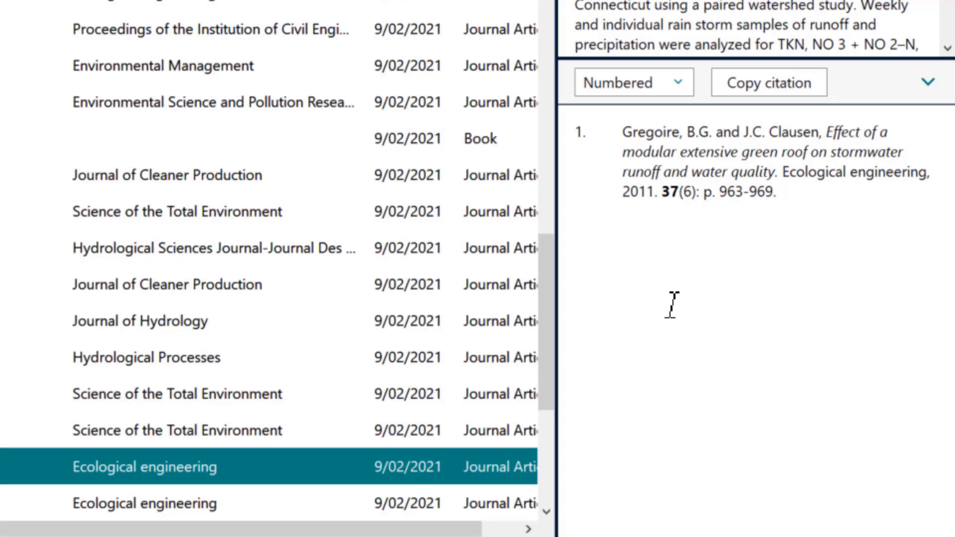
mouse_move(634, 82)
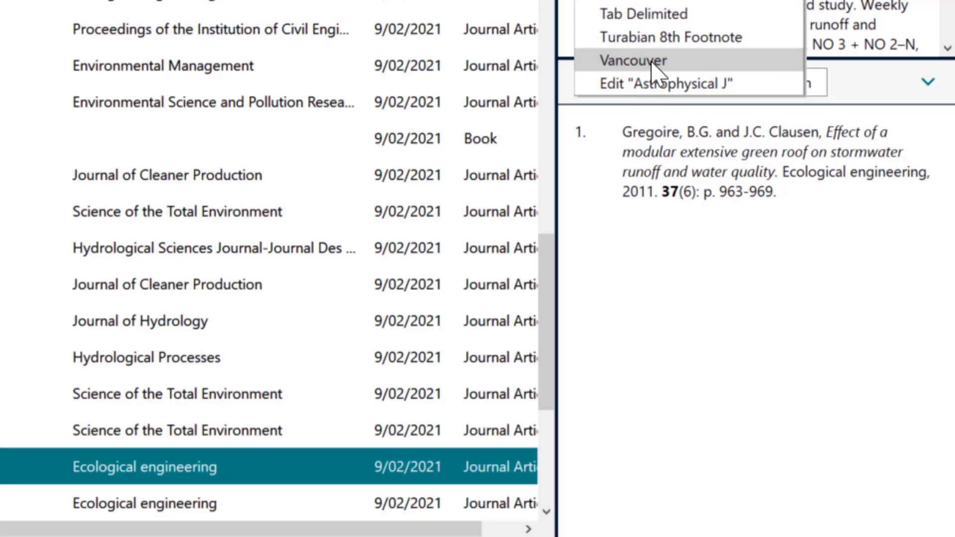
click(633, 59)
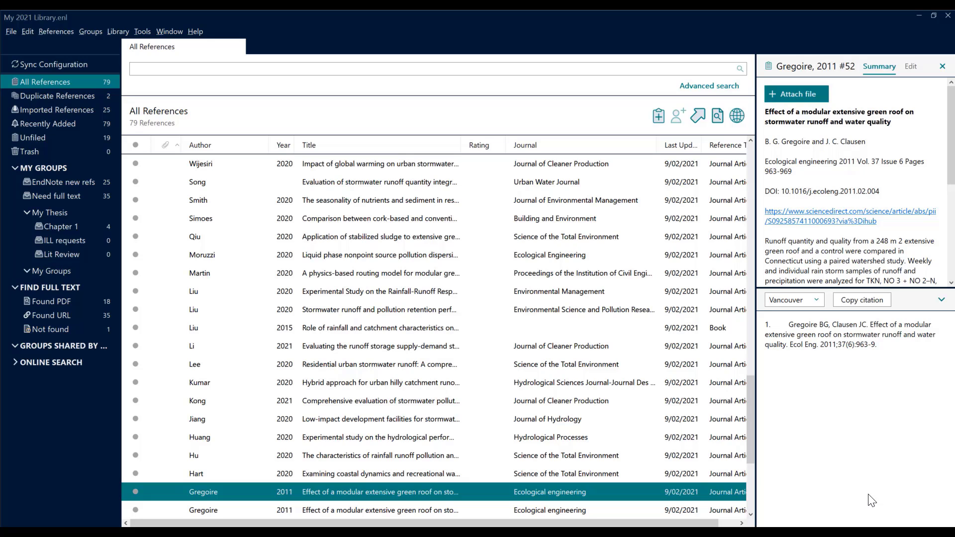
mouse_move(793, 299)
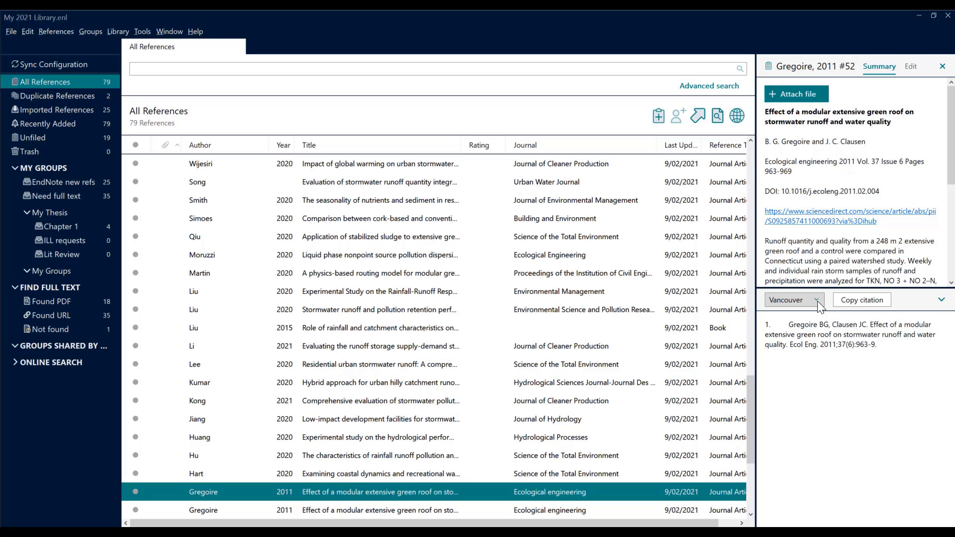
Step: Choose 'Select Another Style...' to list the full catalogue of 504 output styles
click(793, 300)
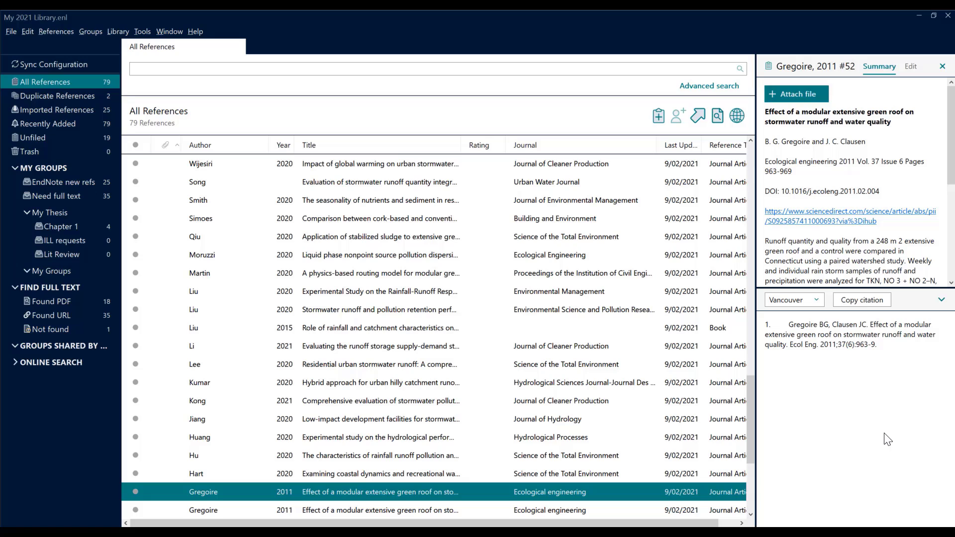
mouse_move(878, 421)
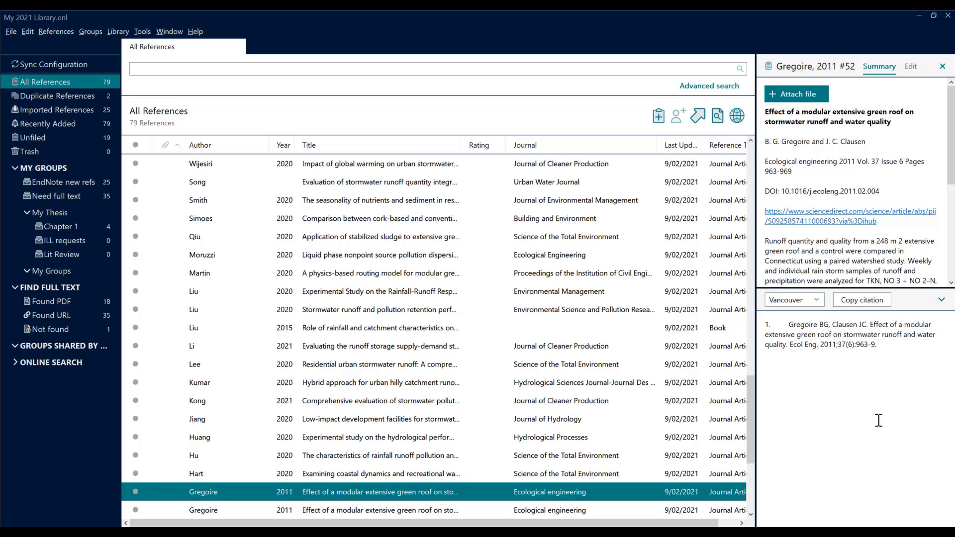
click(793, 299)
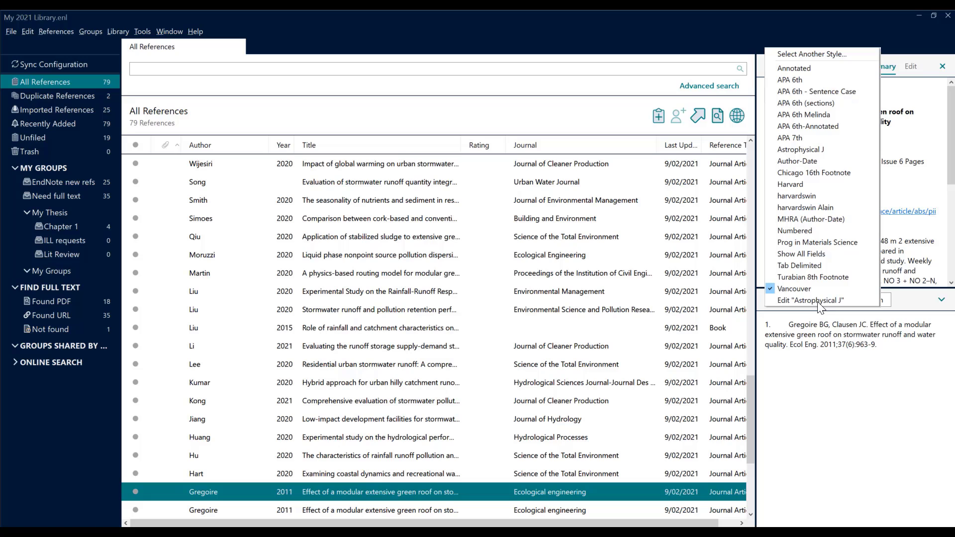
mouse_move(790, 79)
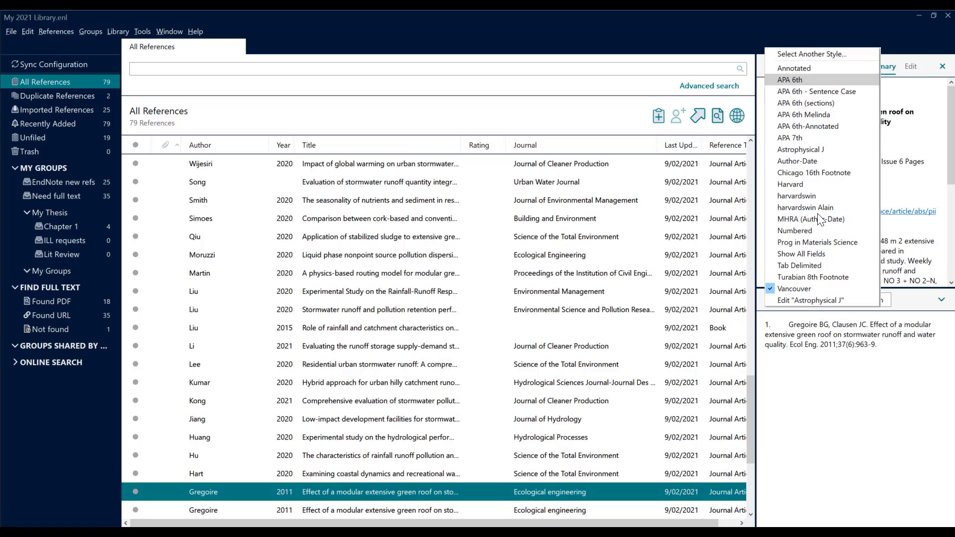
click(812, 54)
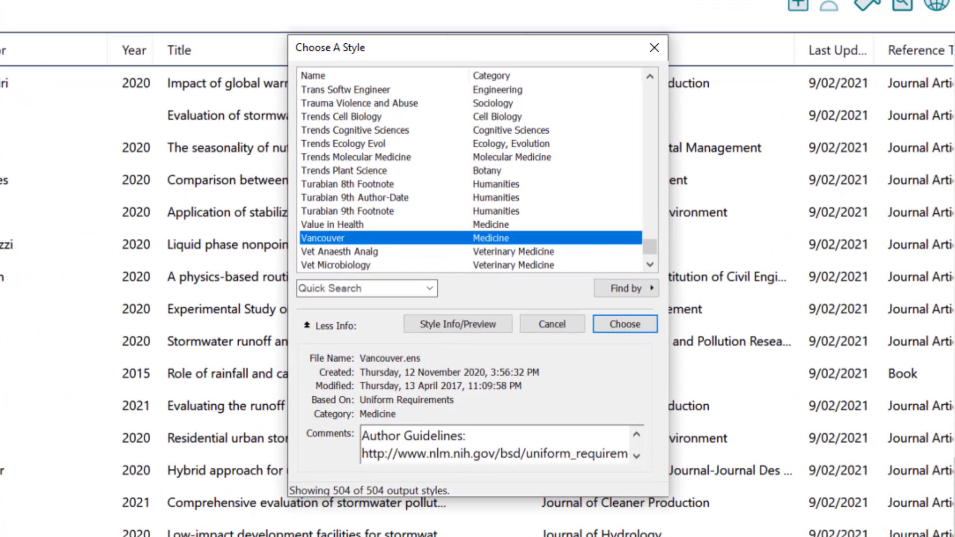
mouse_move(699, 269)
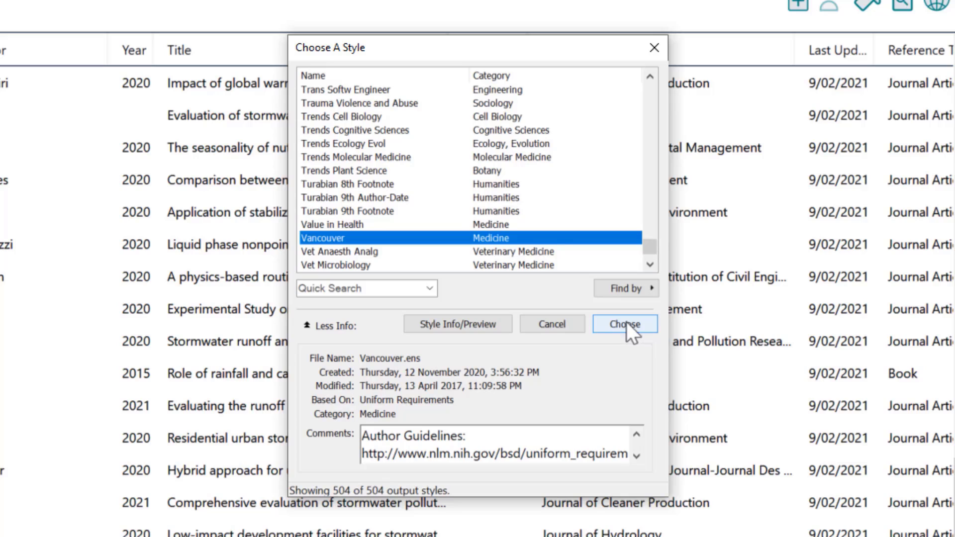
mouse_move(430, 202)
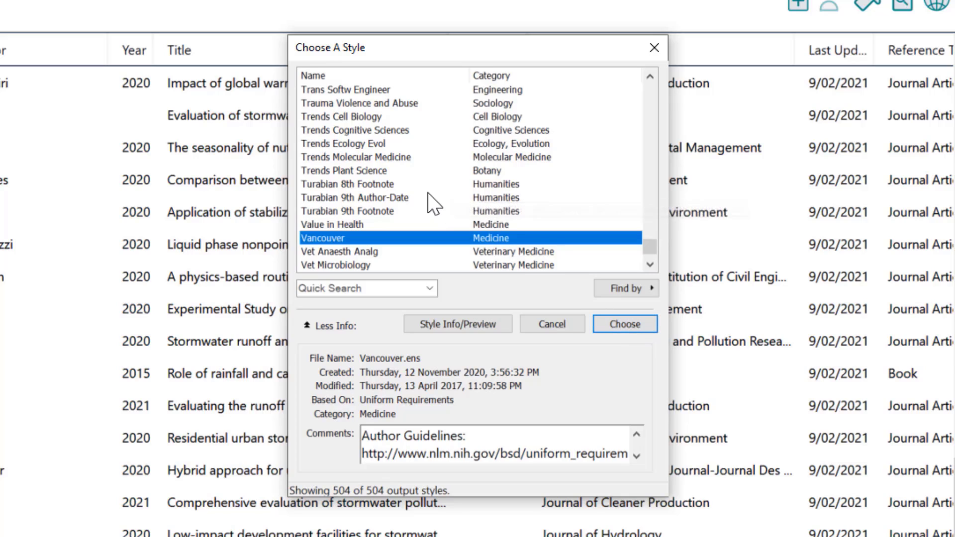
Step: Choose IEEE Proceedings from the style catalogue to format the Gregoire preview
click(316, 116)
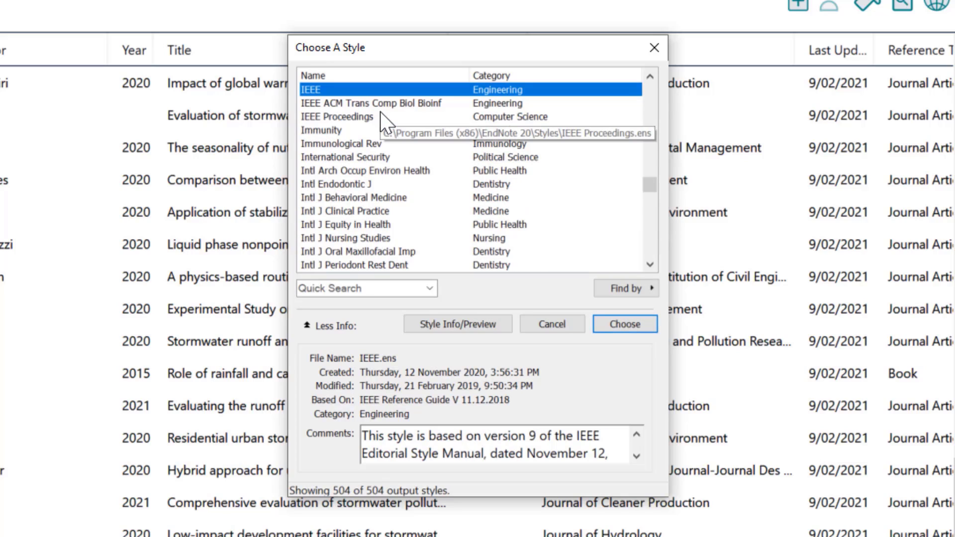
mouse_move(551, 353)
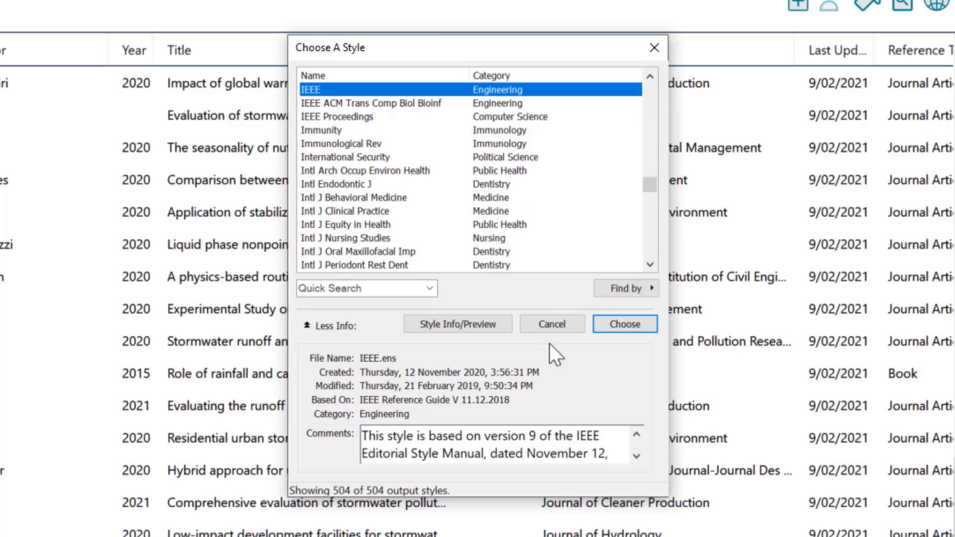
mouse_move(584, 391)
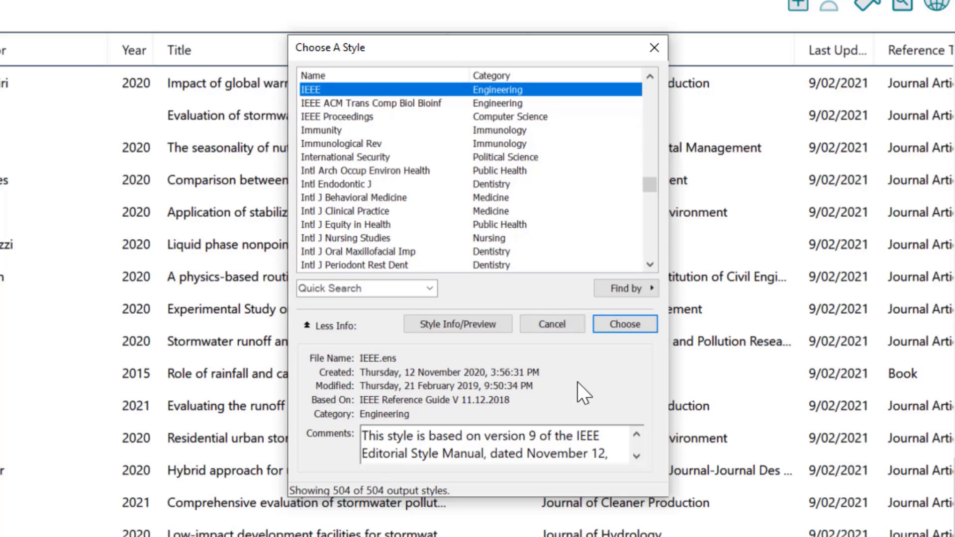
mouse_move(347, 130)
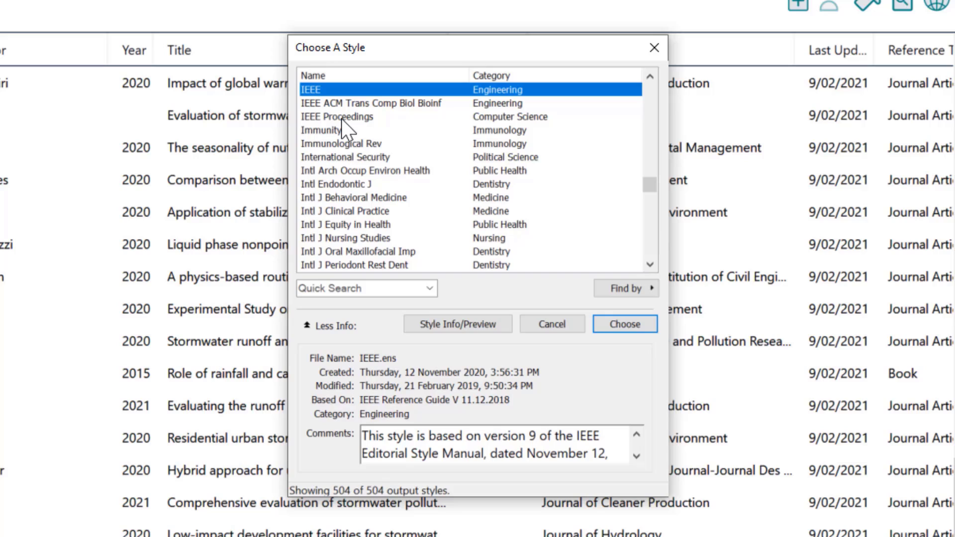
click(337, 116)
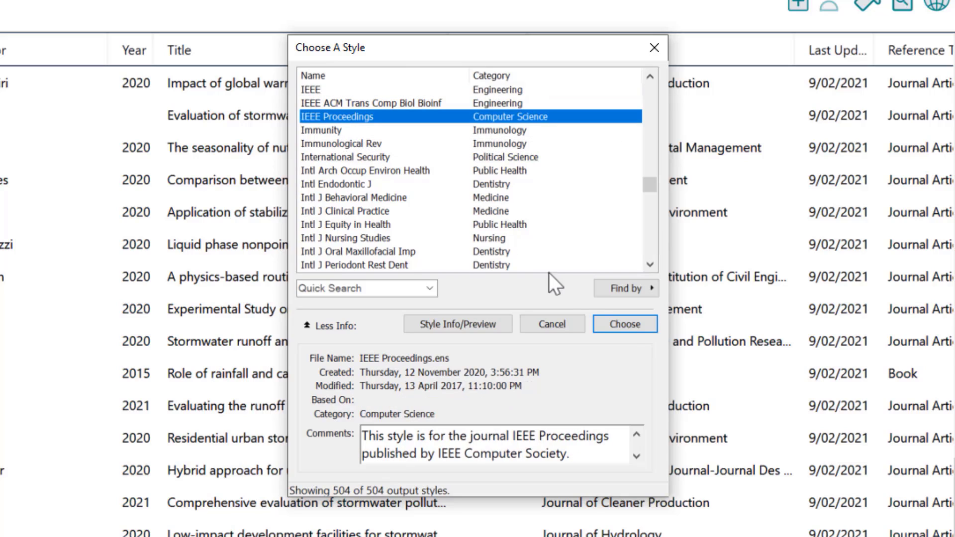
click(624, 324)
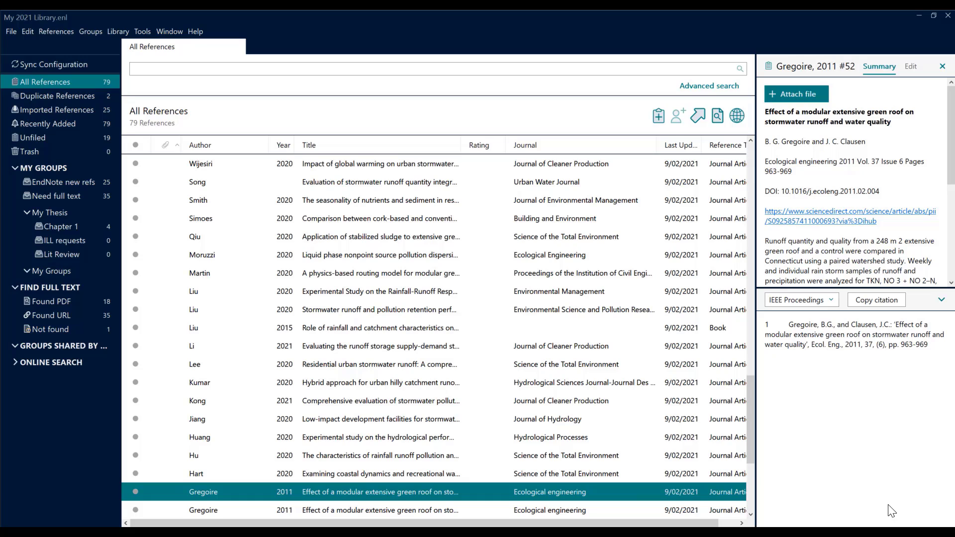
mouse_move(890, 505)
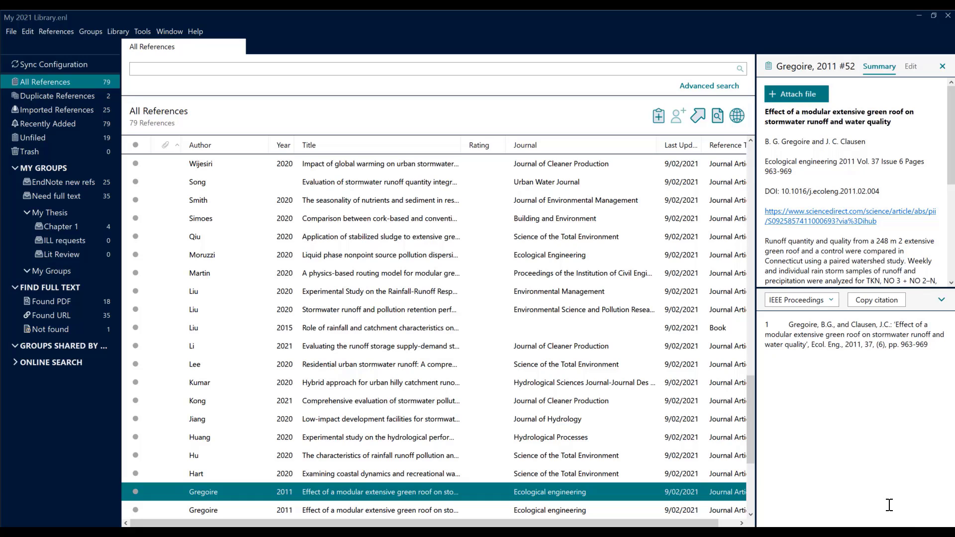
Step: Bring up the EndNote Preferences window from the Edit menu
click(27, 31)
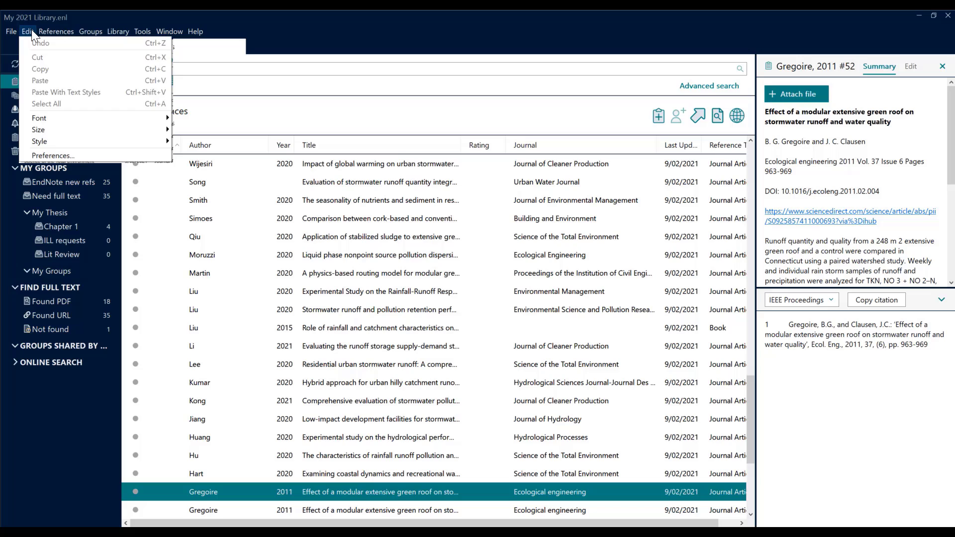
mouse_move(38, 141)
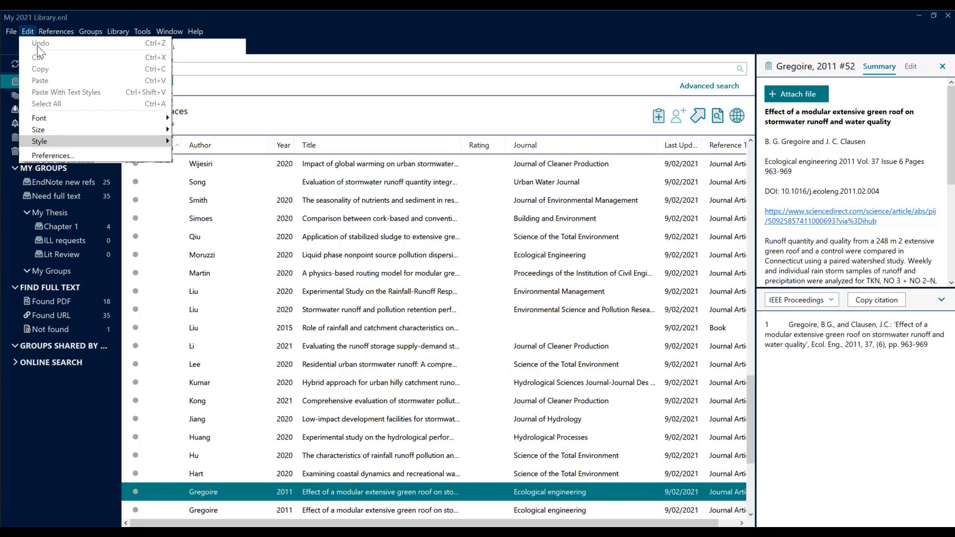
click(53, 156)
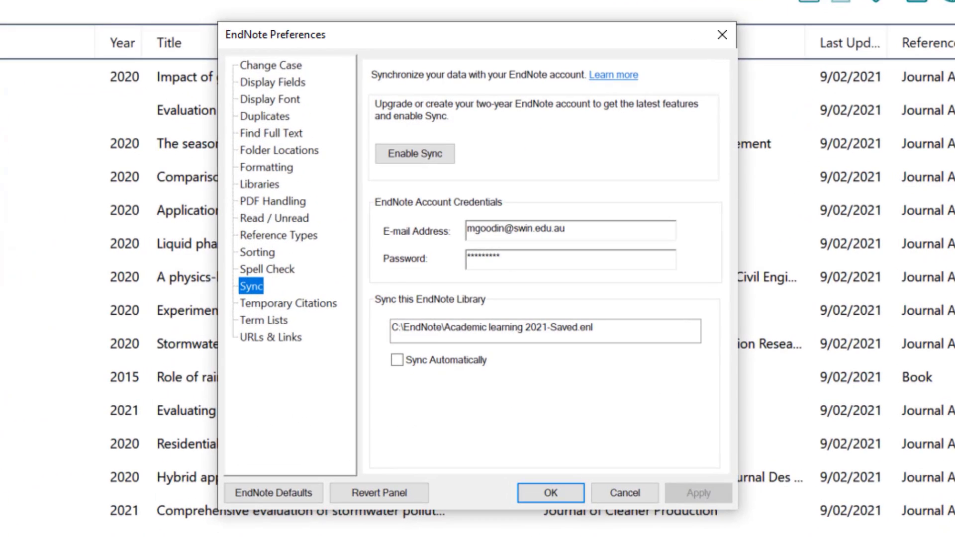
mouse_move(358, 461)
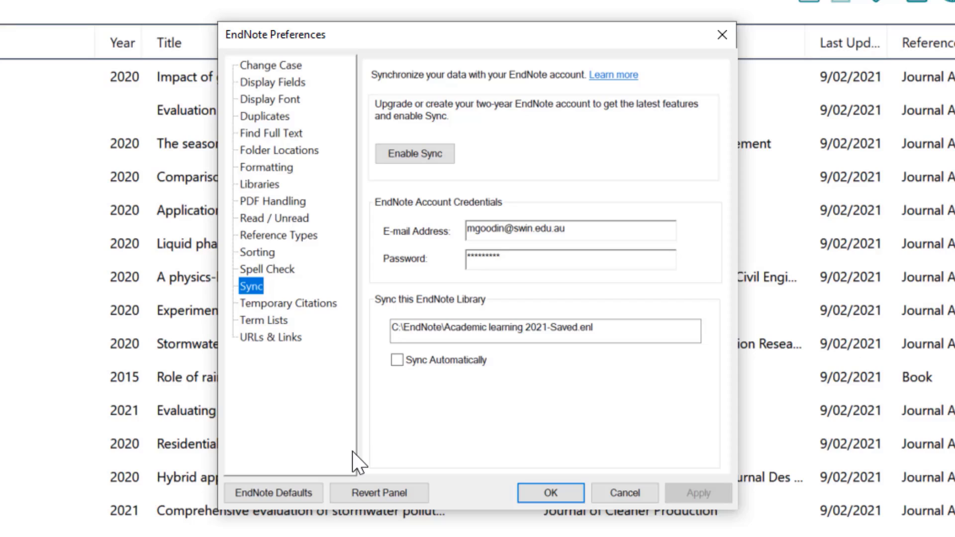
mouse_move(279, 150)
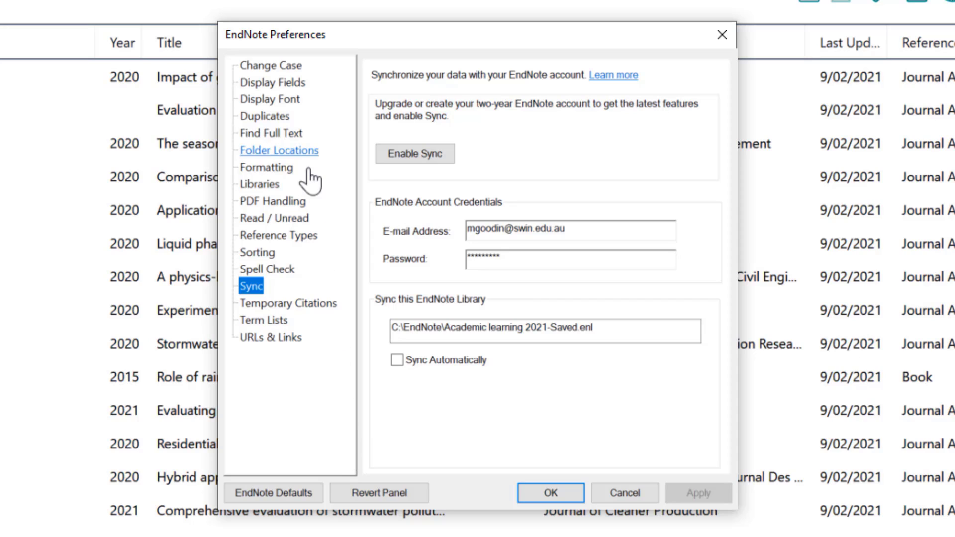
click(278, 150)
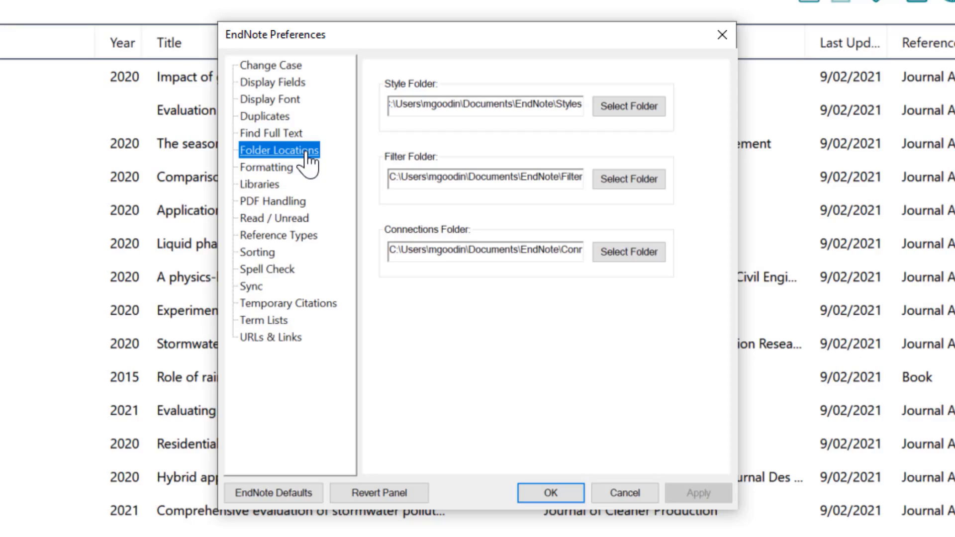
mouse_move(629, 107)
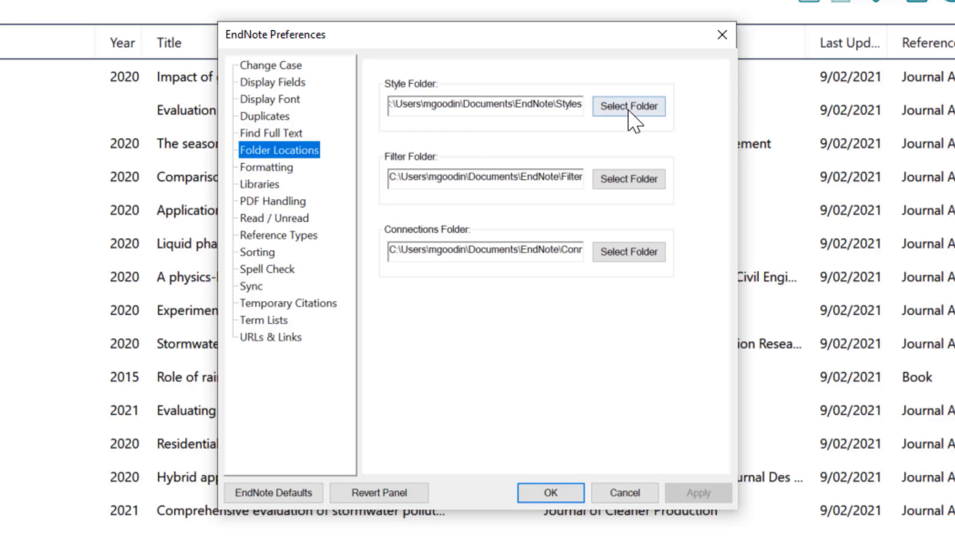
mouse_move(321, 435)
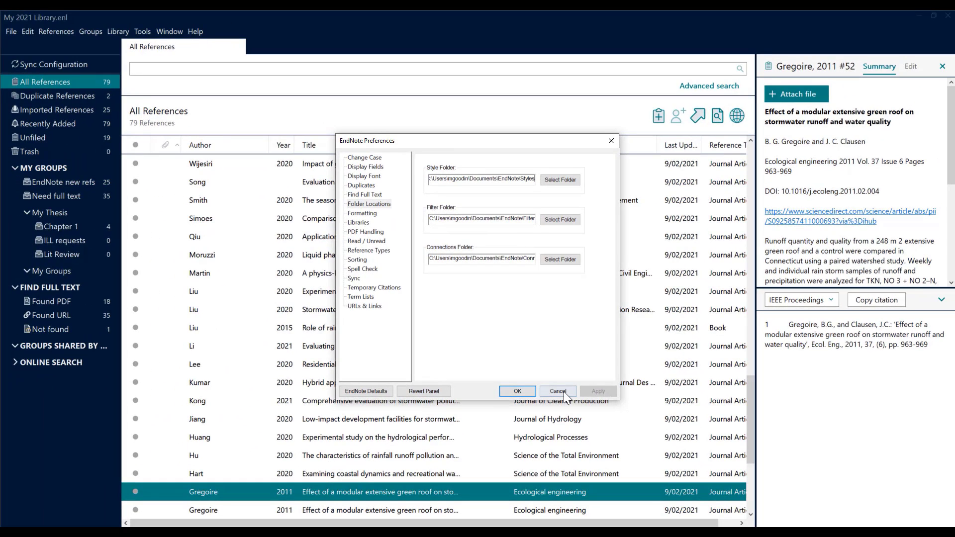
click(557, 391)
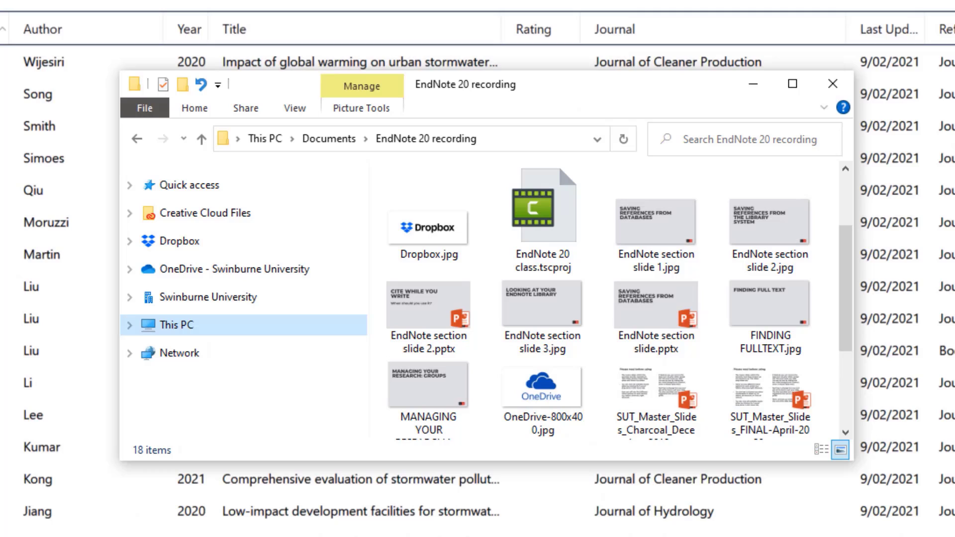
mouse_move(132, 339)
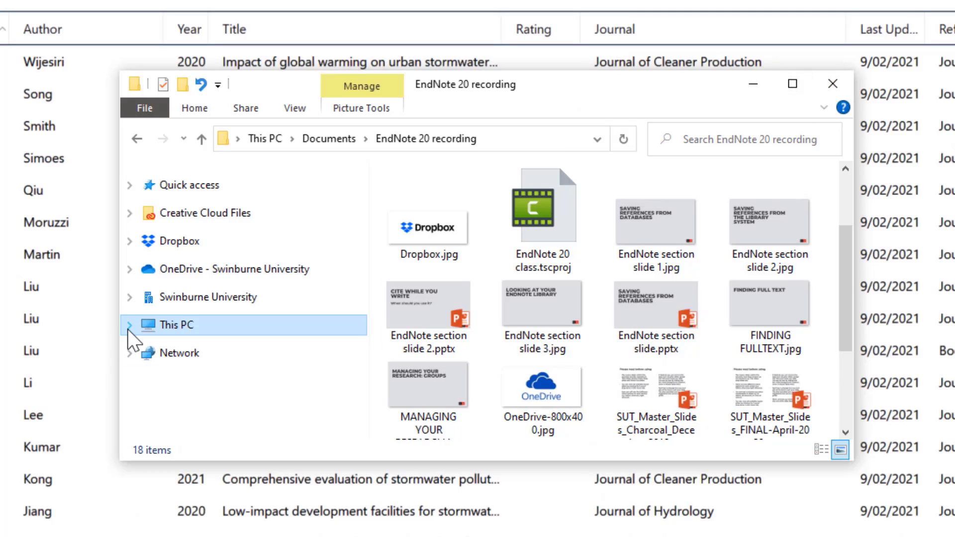
Step: Expand This PC, browse the C: drive and go into the Users folder
click(131, 324)
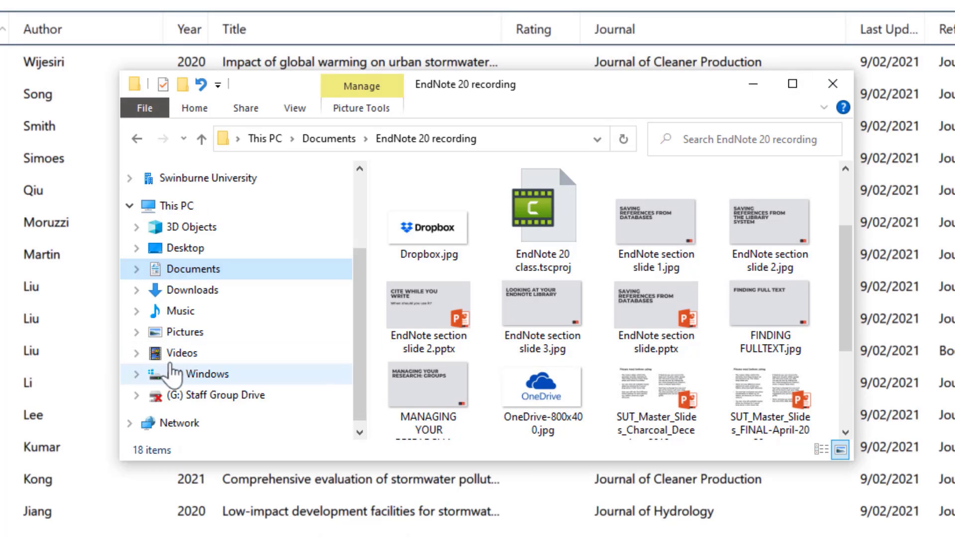
click(187, 374)
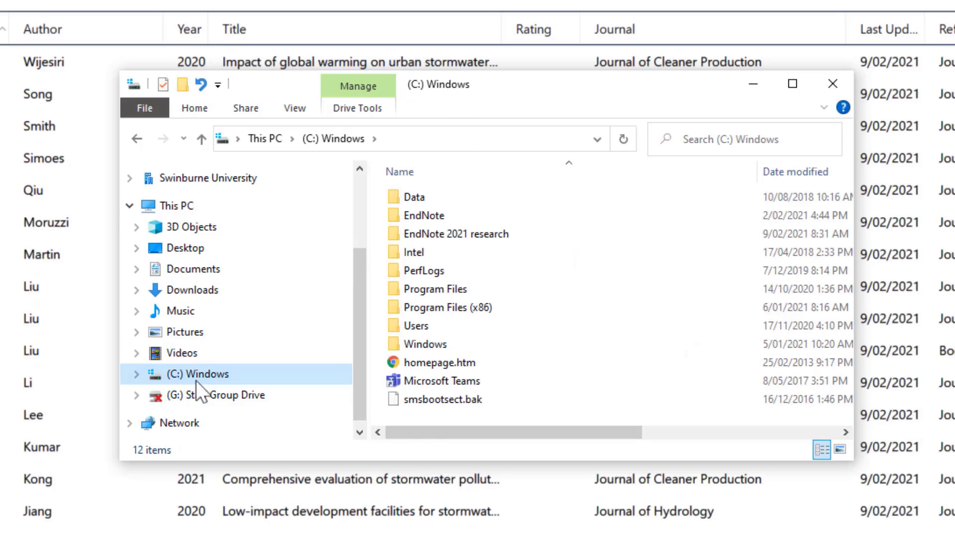
mouse_move(484, 462)
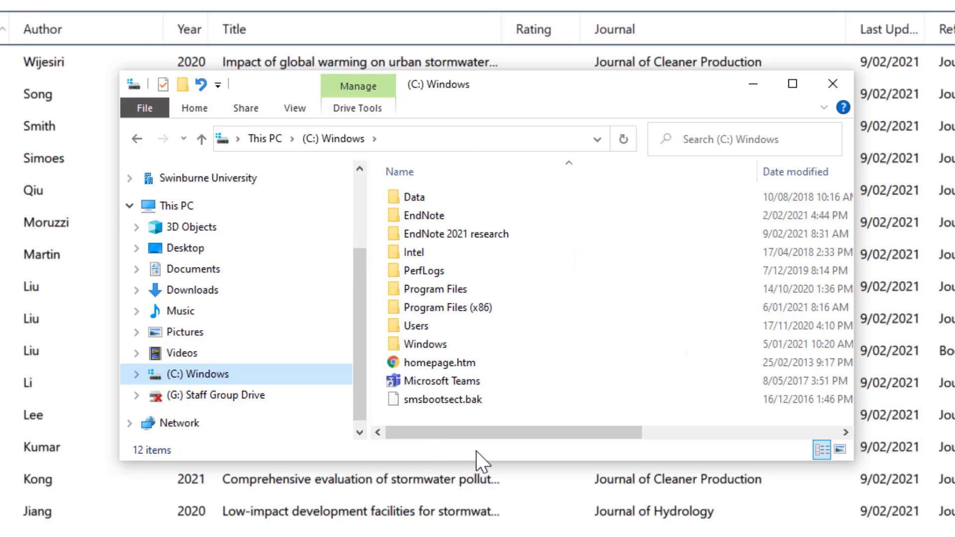
click(436, 400)
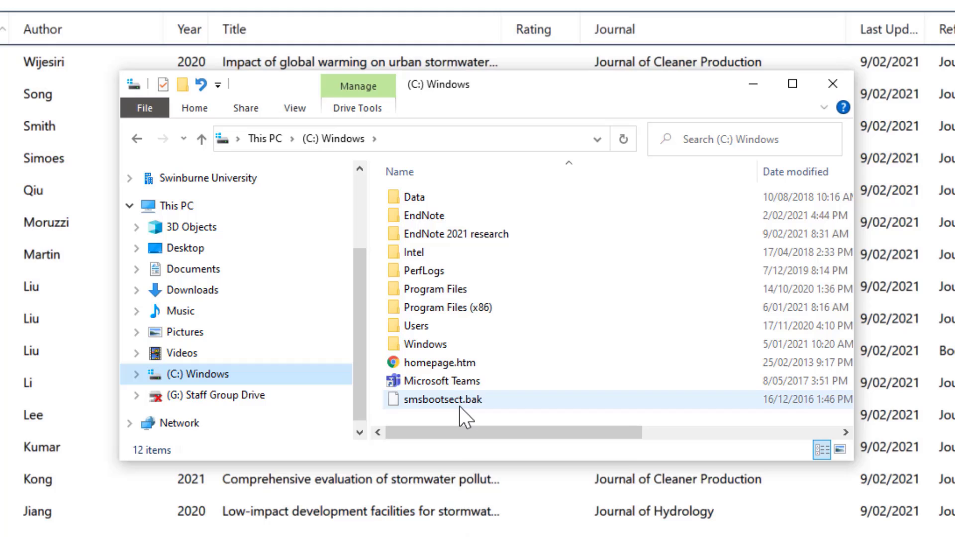
click(416, 325)
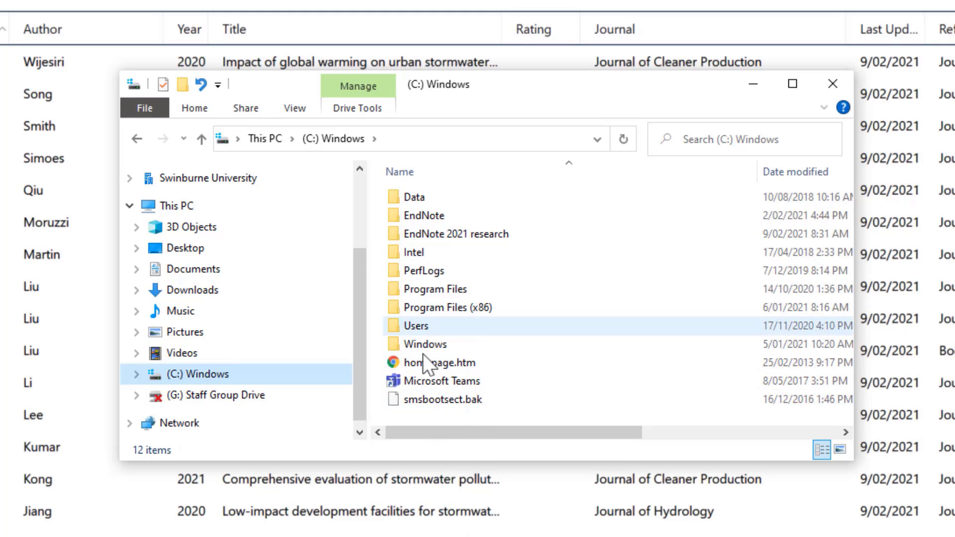
double_click(415, 326)
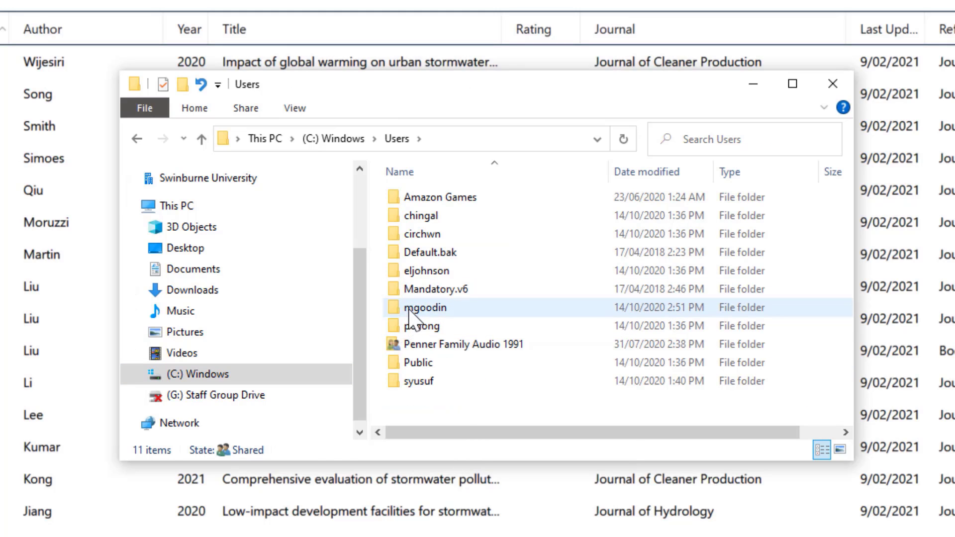
Step: Continue through the profile, Documents and EndNote folders into Styles
double_click(425, 307)
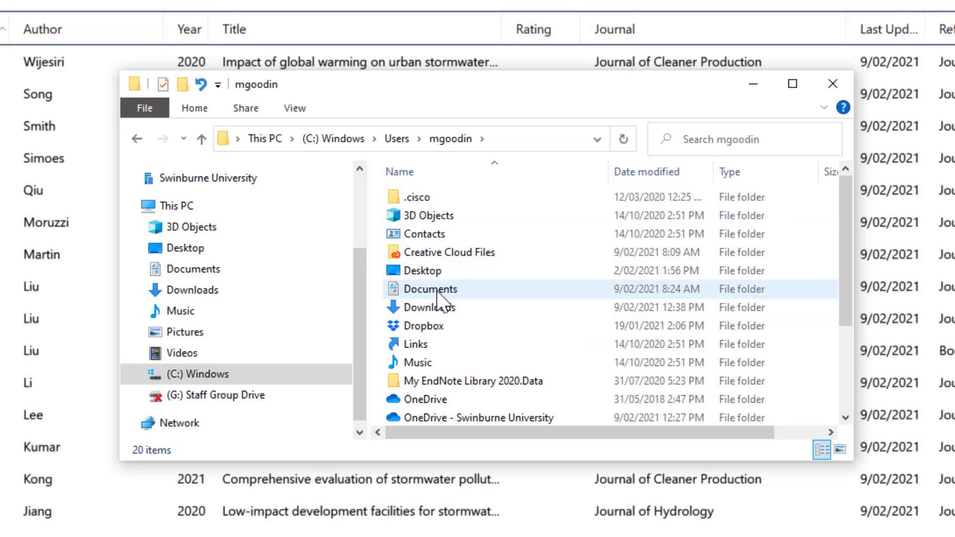
double_click(430, 289)
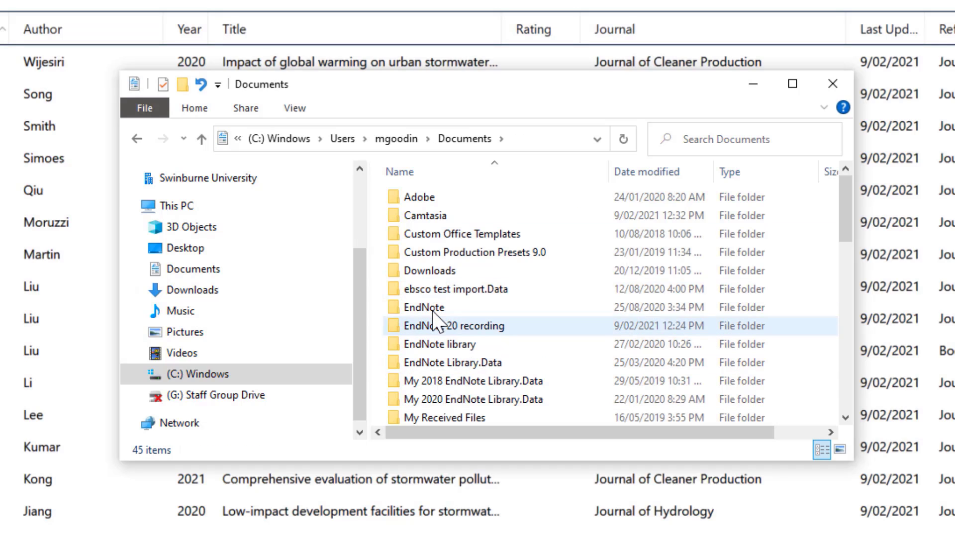
click(424, 308)
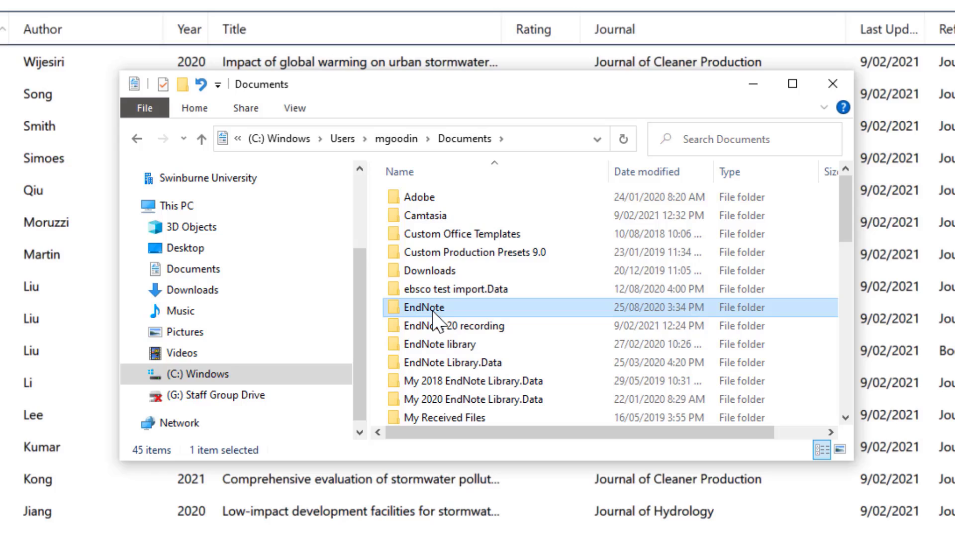
double_click(425, 307)
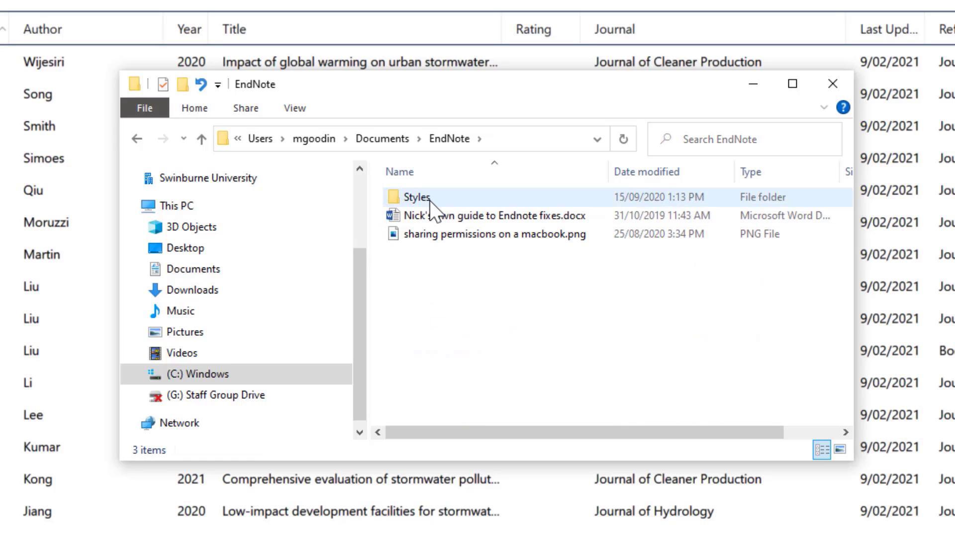
double_click(416, 197)
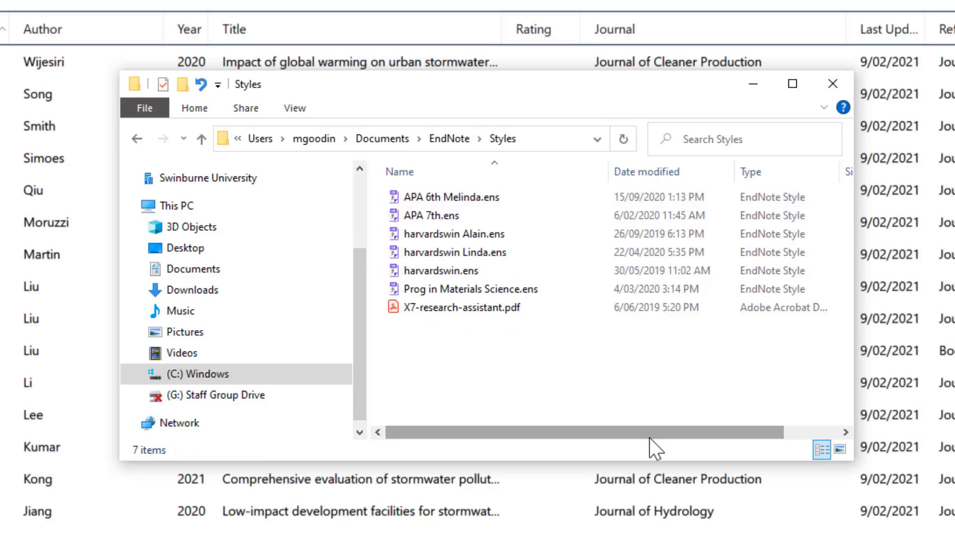
mouse_move(543, 407)
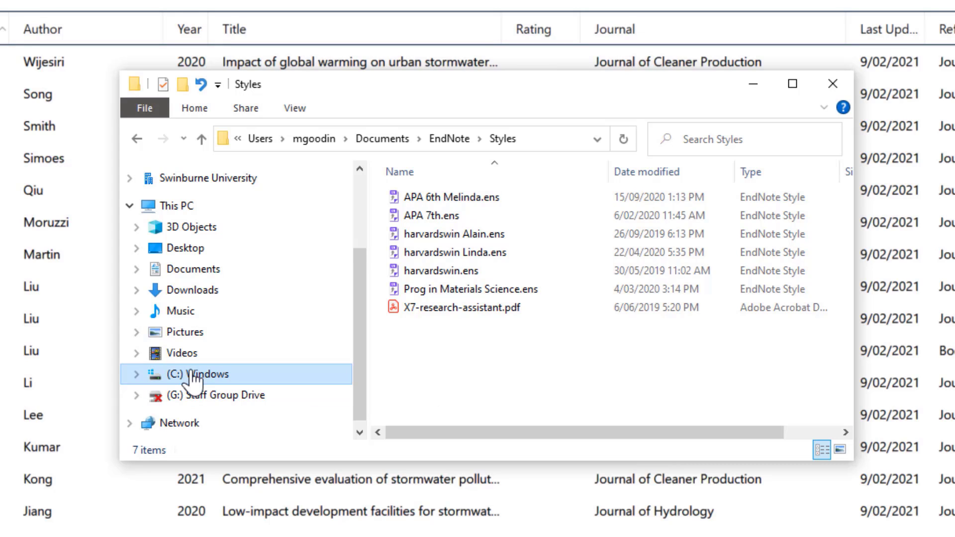
Step: Return to the C: drive and browse through Users and the profile folder into Documents
click(200, 374)
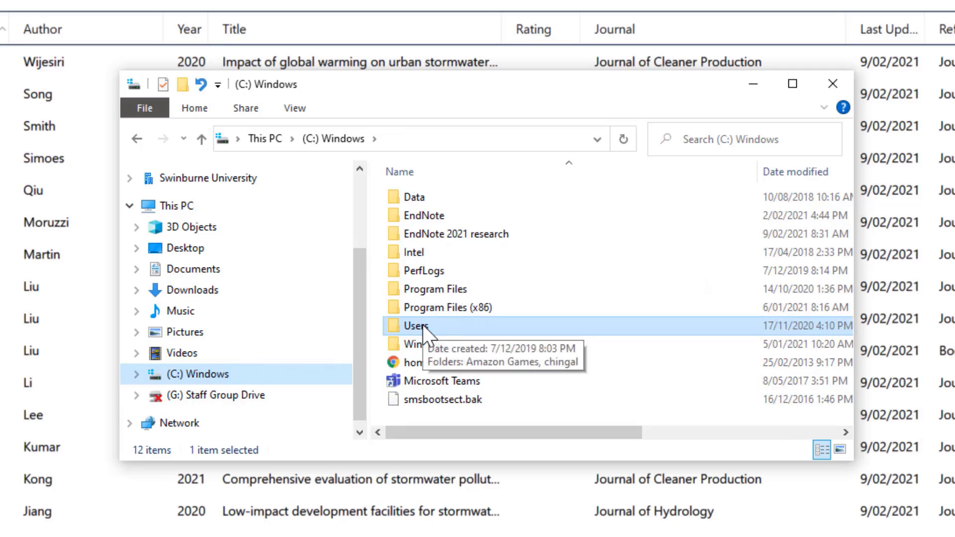
double_click(415, 326)
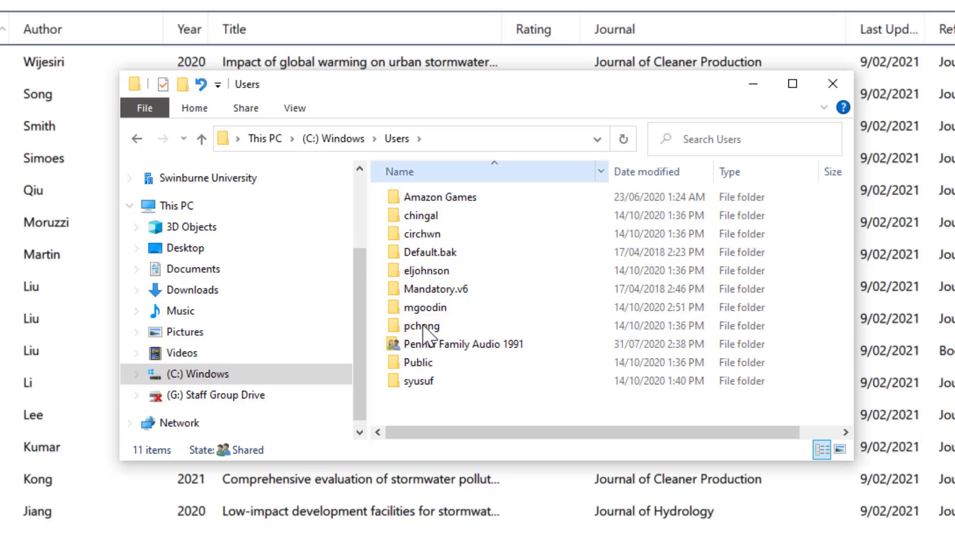
click(436, 288)
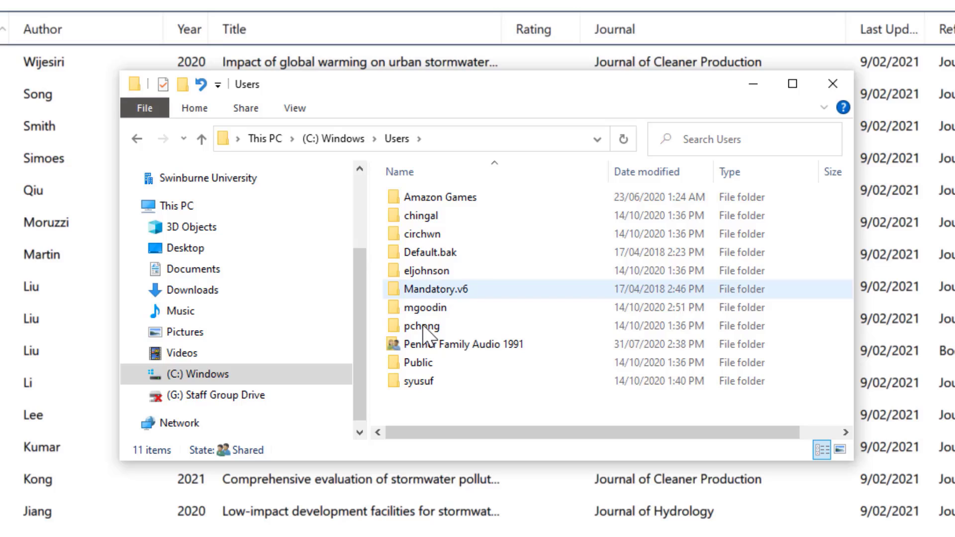
click(425, 308)
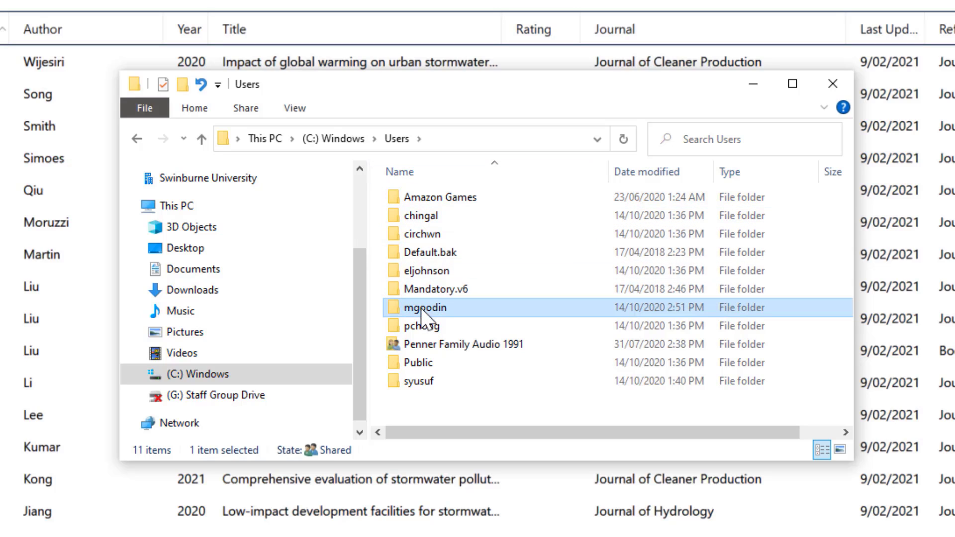
double_click(427, 308)
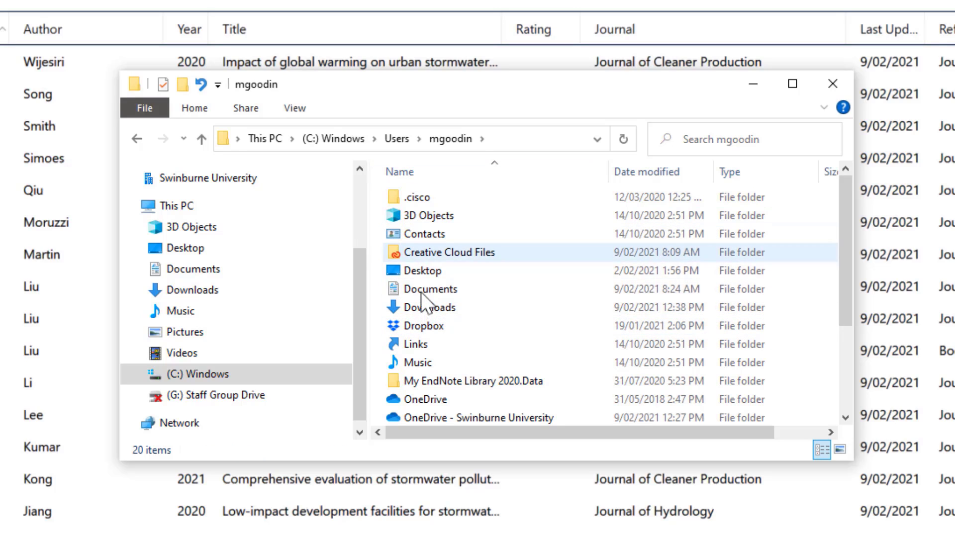
double_click(430, 288)
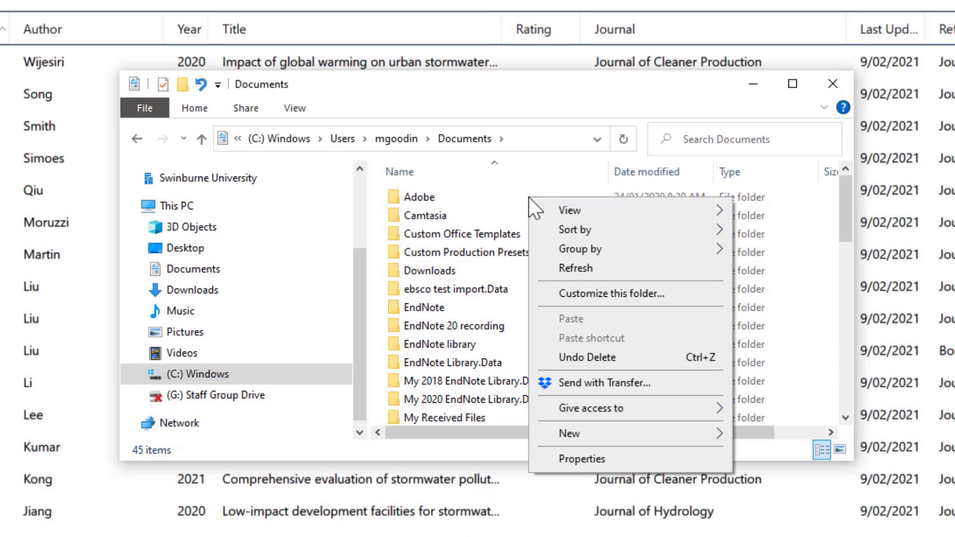
mouse_move(631, 445)
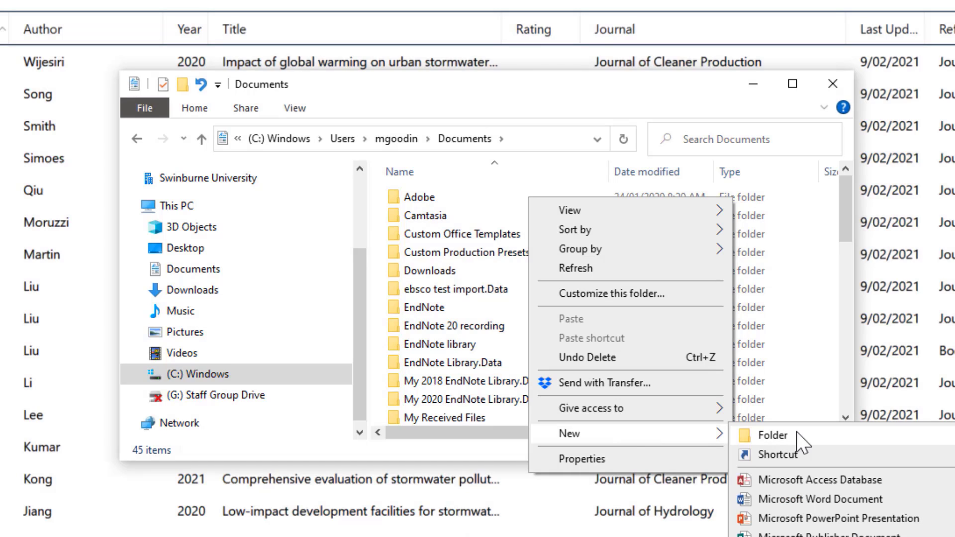
mouse_move(522, 340)
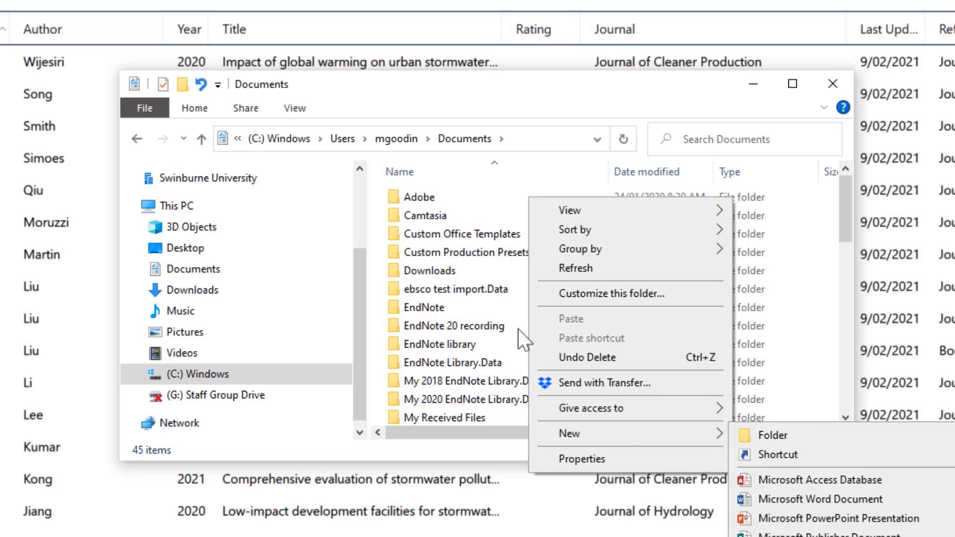
Step: Enter the EndNote folder and bring up its context options
double_click(422, 308)
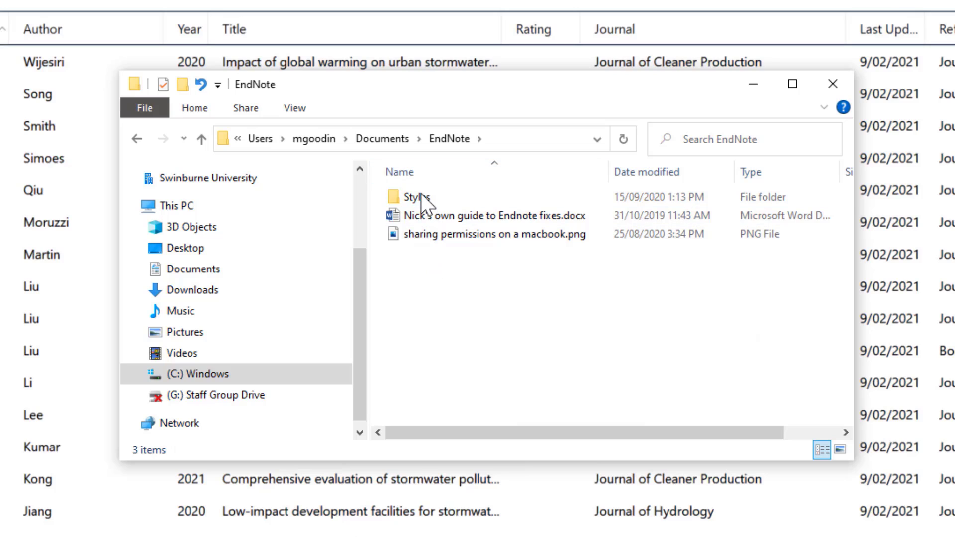
right_click(460, 307)
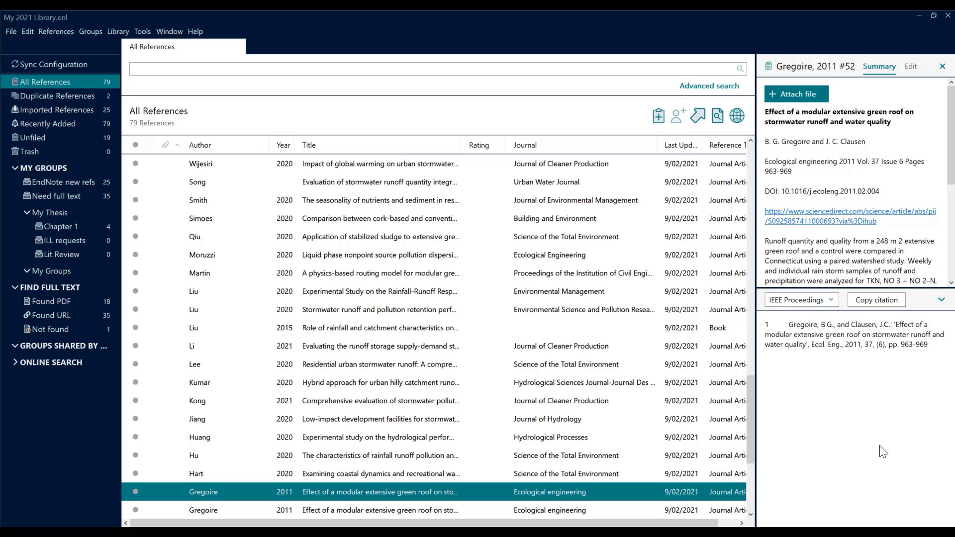
mouse_move(829, 302)
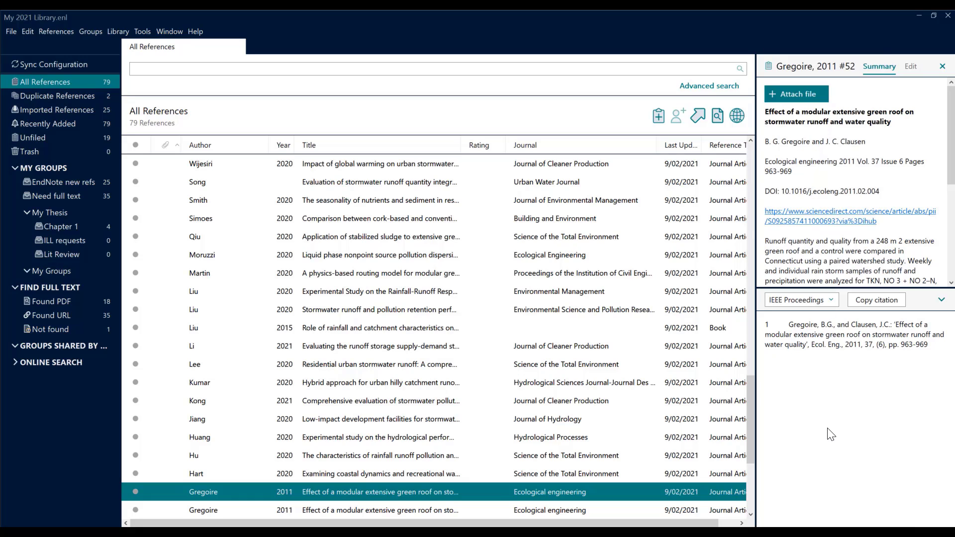
mouse_move(829, 357)
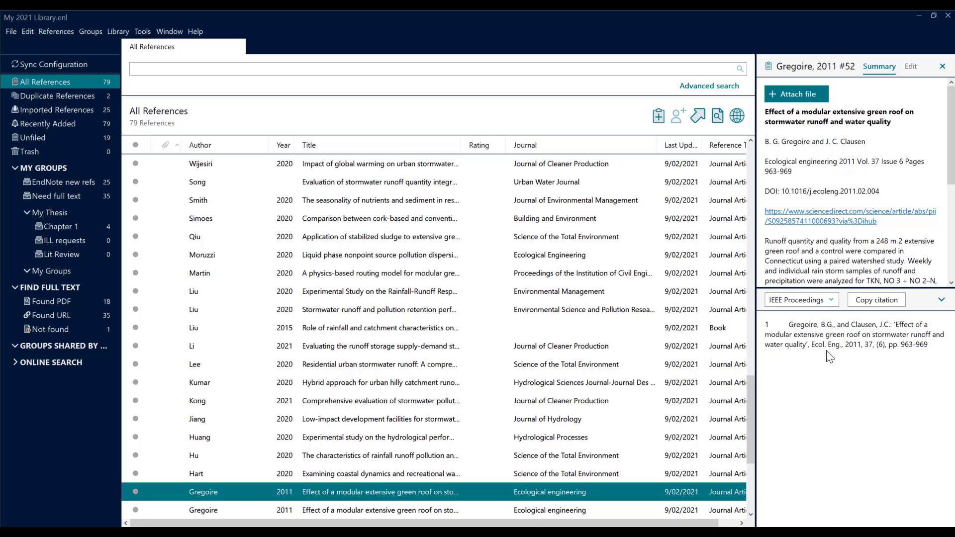
Step: Create a group named 'stormwater drainage' under My Groups and select it
click(41, 167)
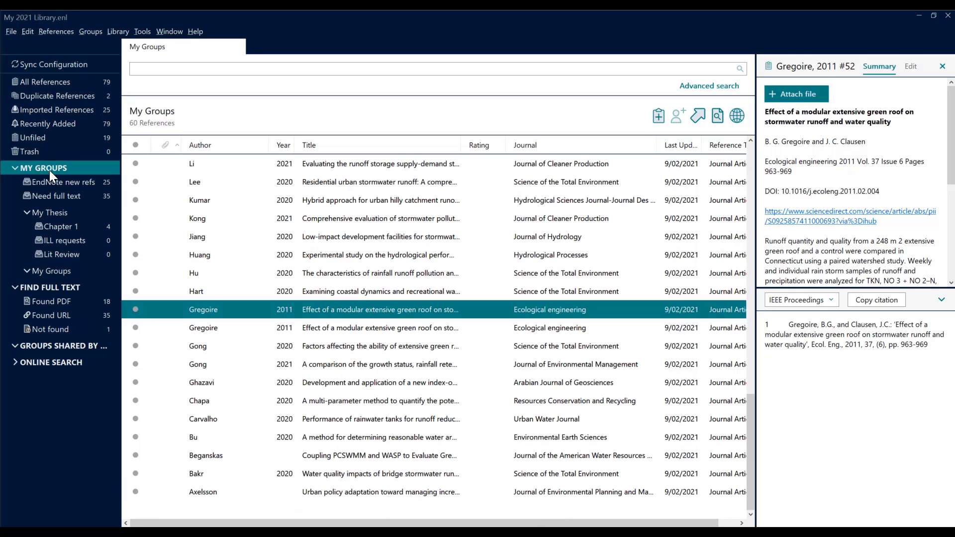
right_click(41, 167)
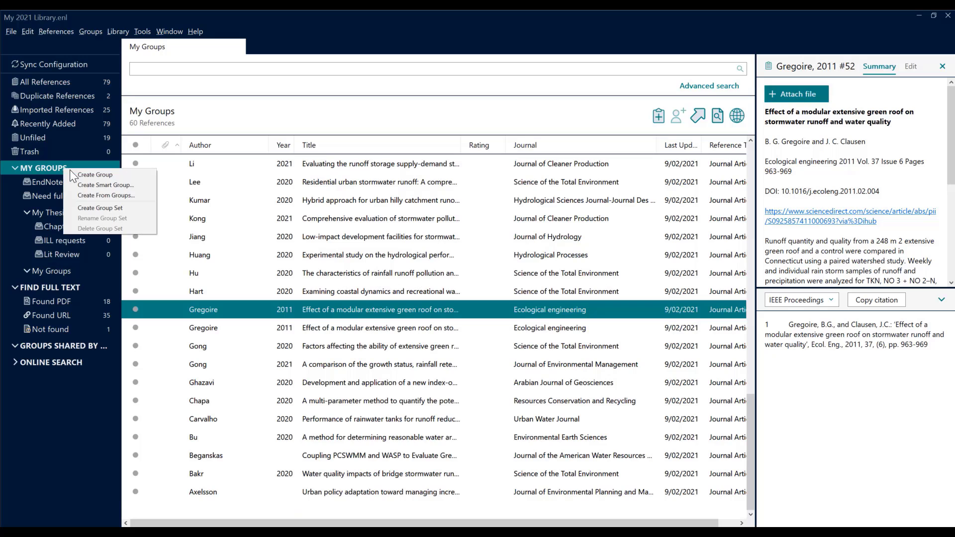
click(96, 175)
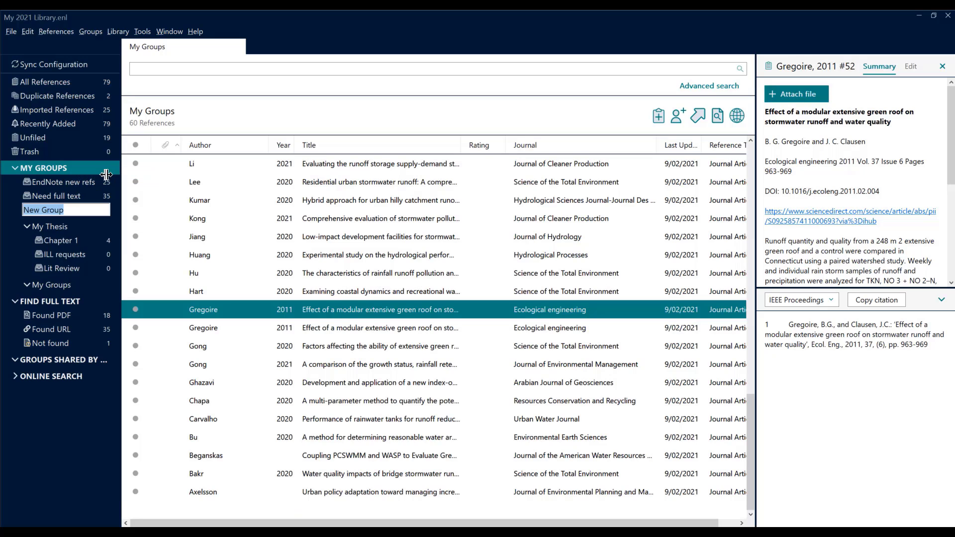
text(stormwater drainag)
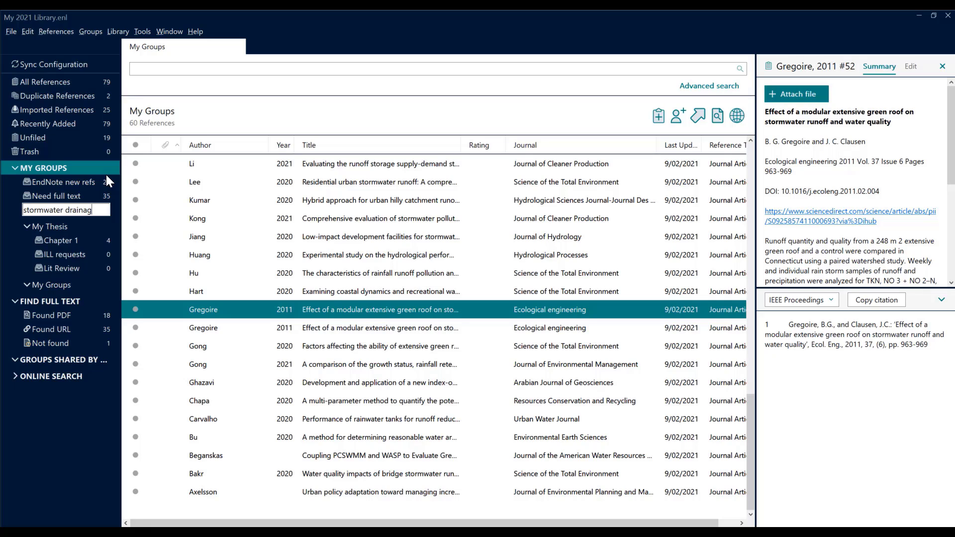
key(Return)
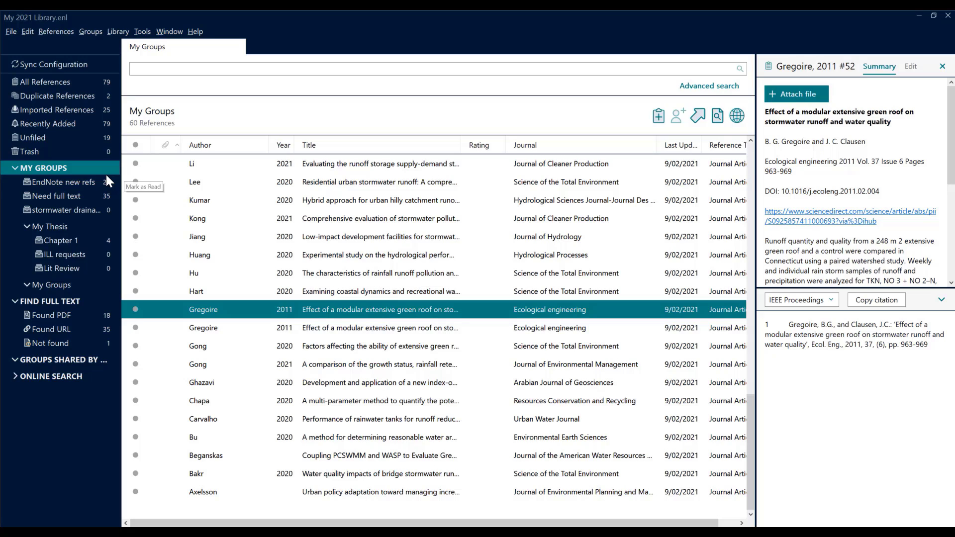
click(66, 210)
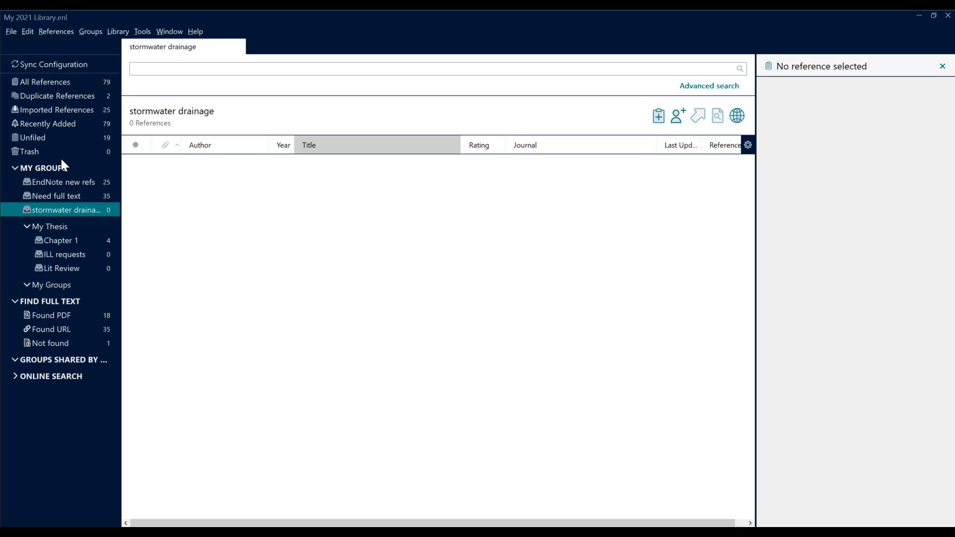
Step: Search All References for 'stormwater drainage', returning 27 matches
click(44, 81)
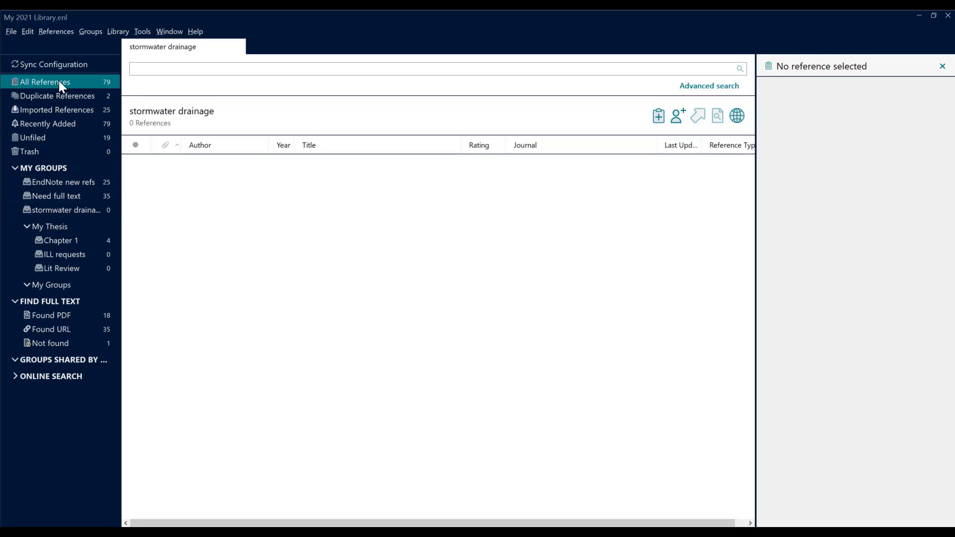
click(45, 81)
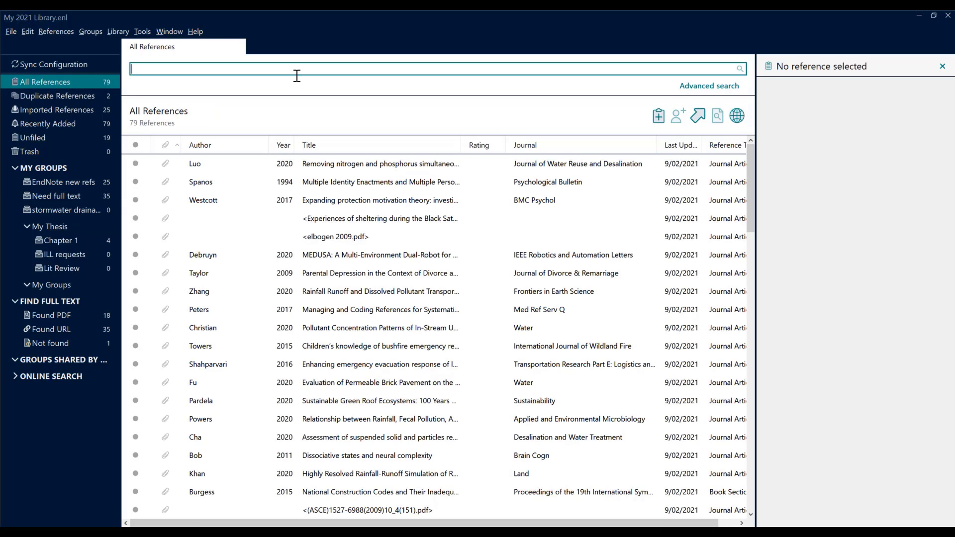
text(stormwater drainage)
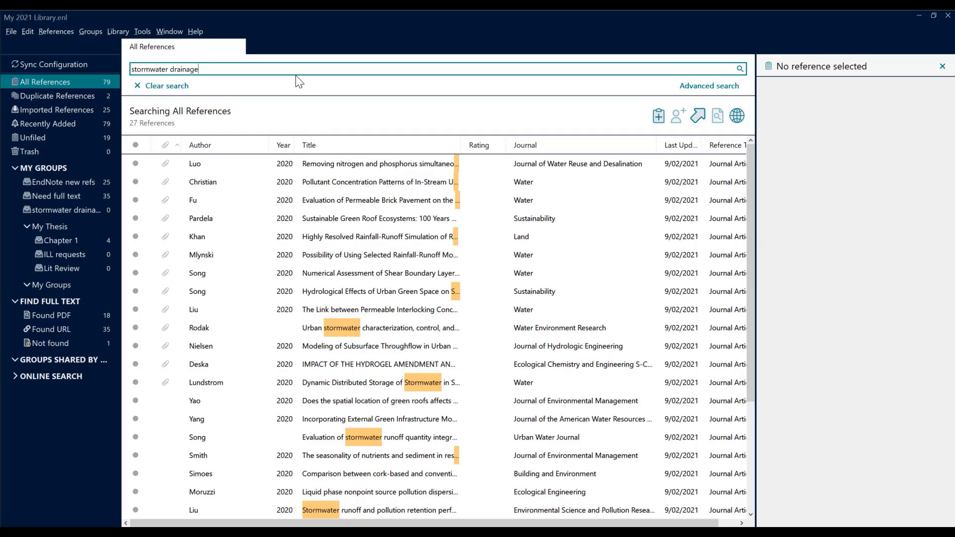
mouse_move(409, 218)
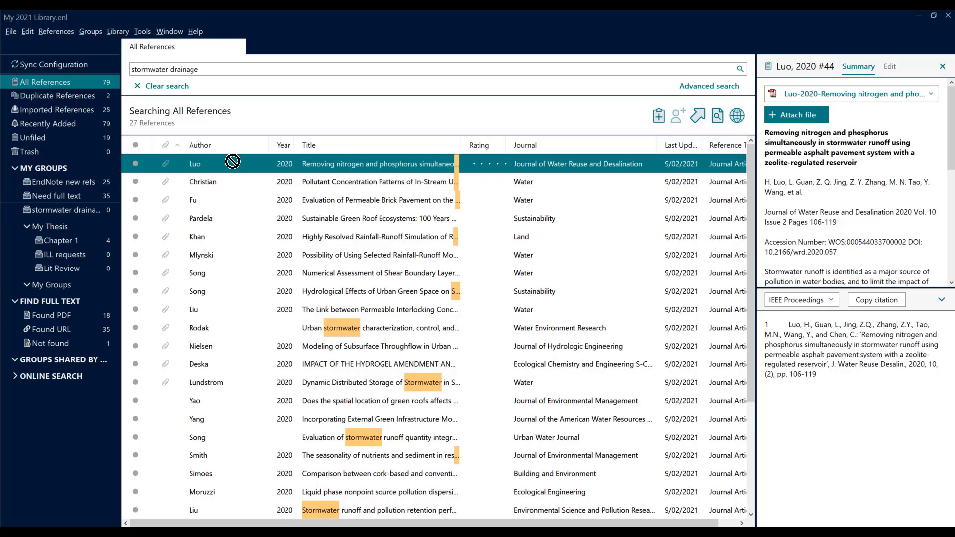
mouse_move(55, 37)
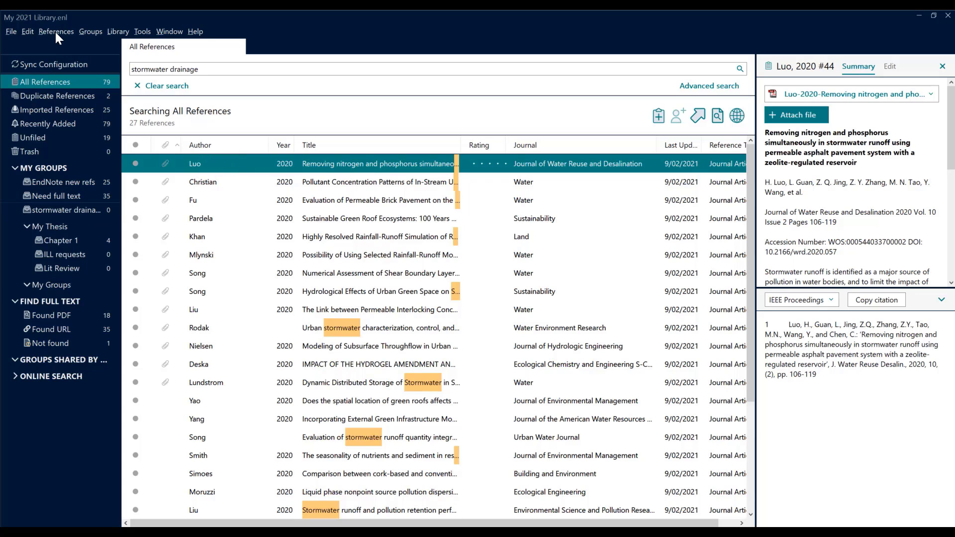
Step: Add the Luo, Christian and other relevant search results to the stormwater drainage group
click(91, 31)
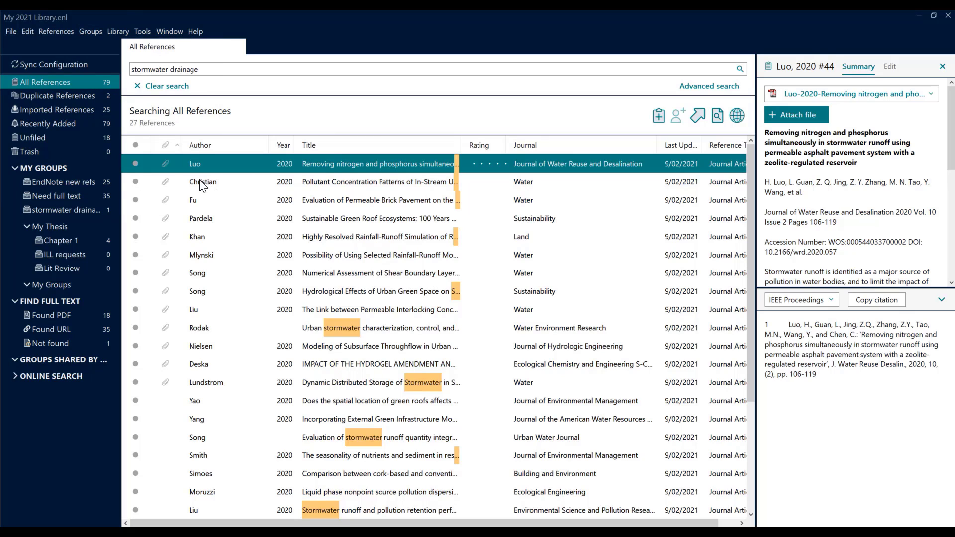
click(203, 181)
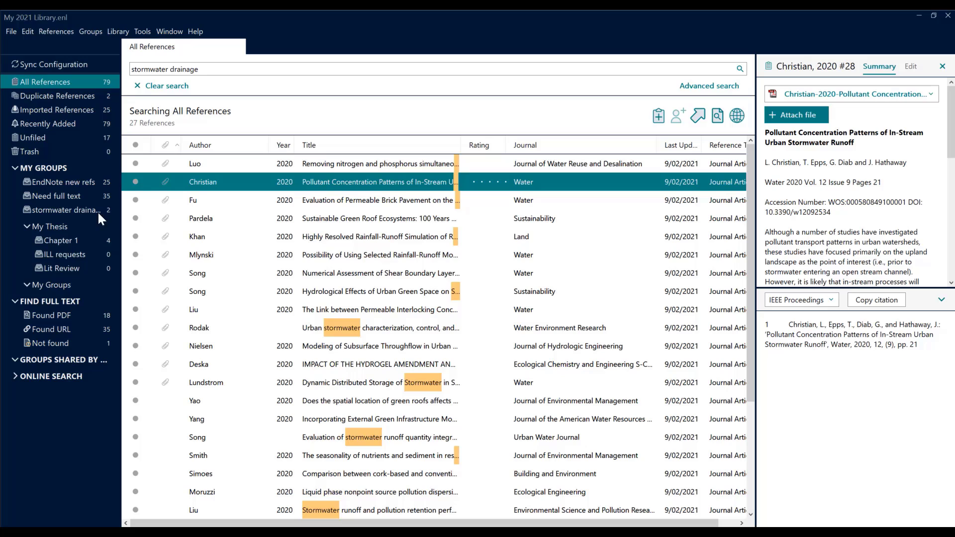
click(380, 273)
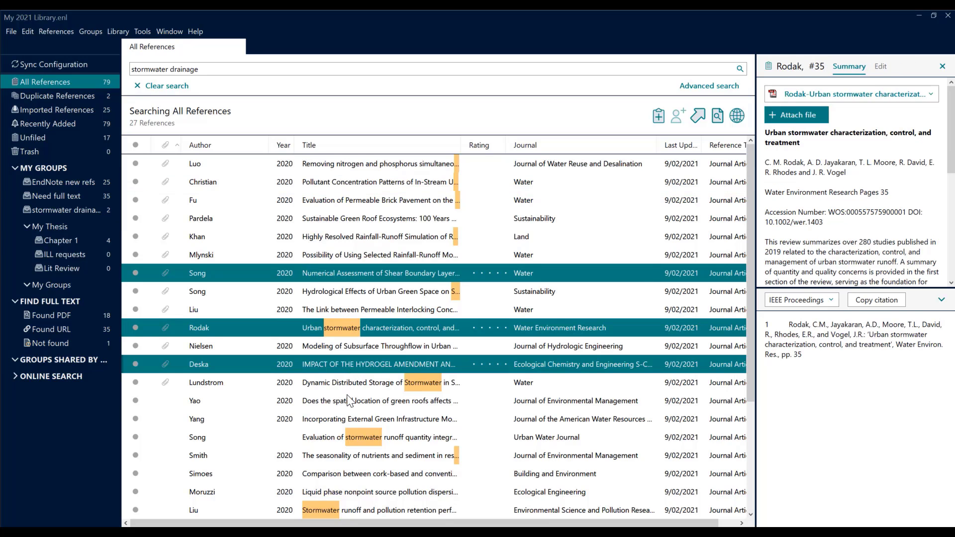
click(366, 437)
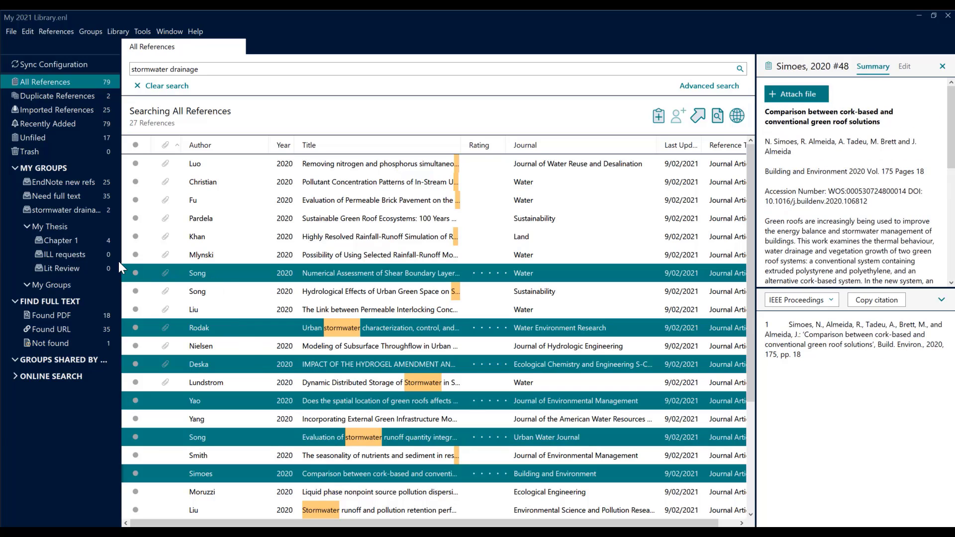
click(380, 273)
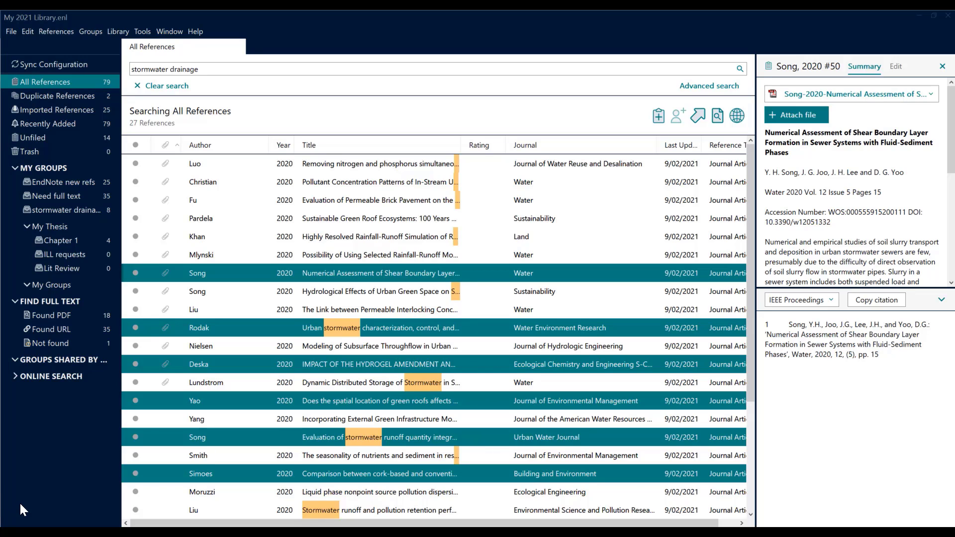
mouse_move(72, 310)
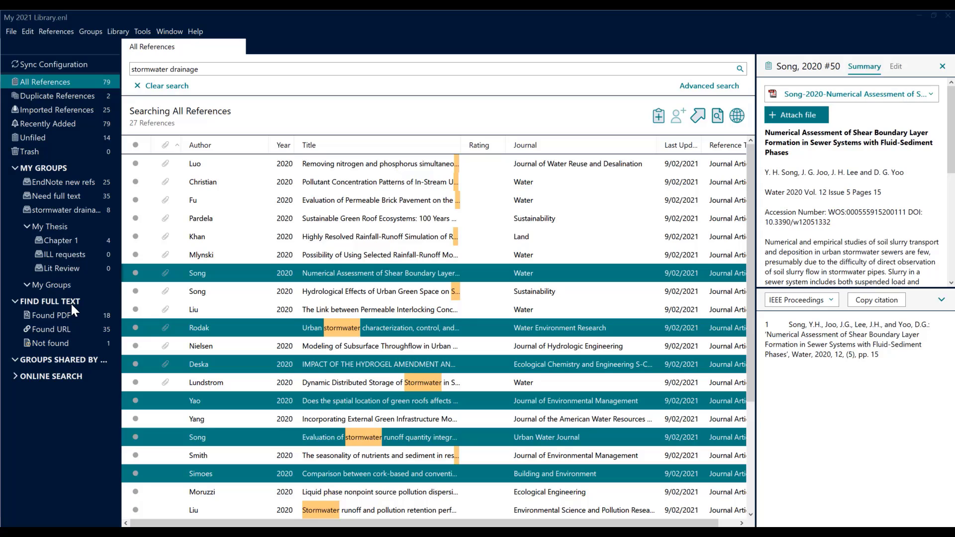
mouse_move(83, 214)
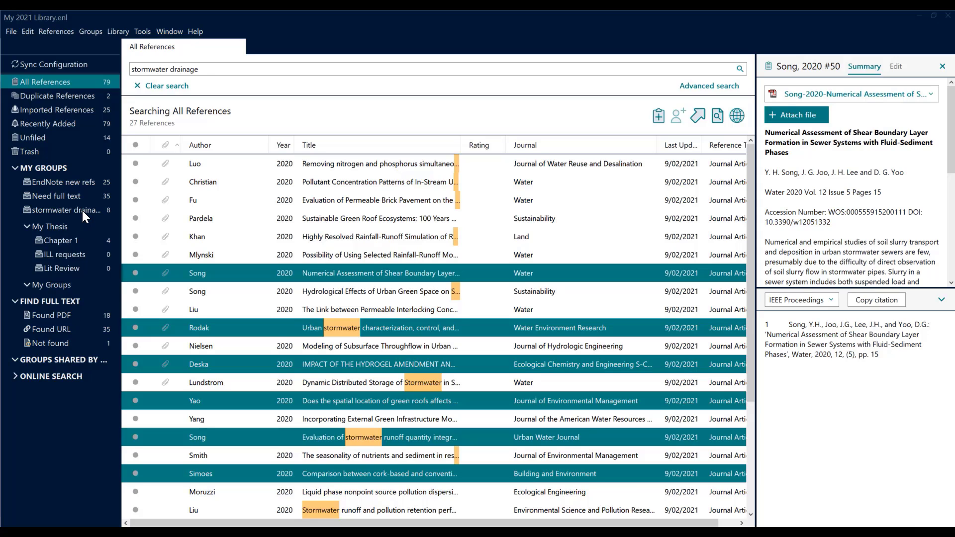
Step: Show the stormwater drainage group and preview the Christian reference
click(66, 210)
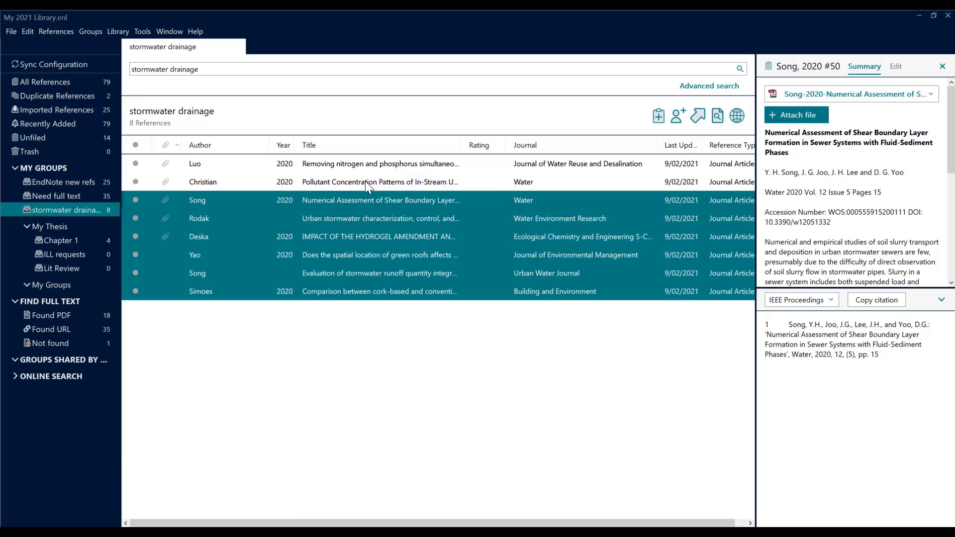
click(203, 181)
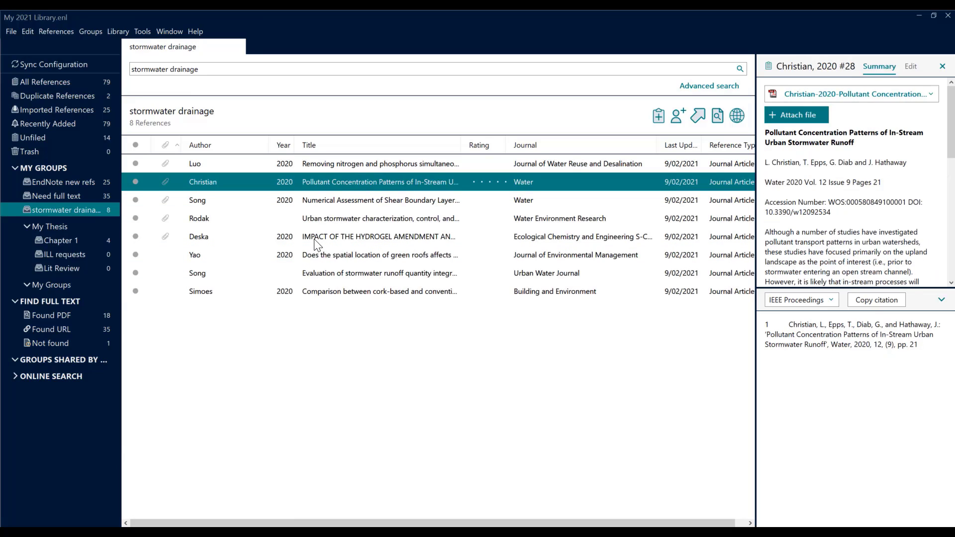
mouse_move(334, 358)
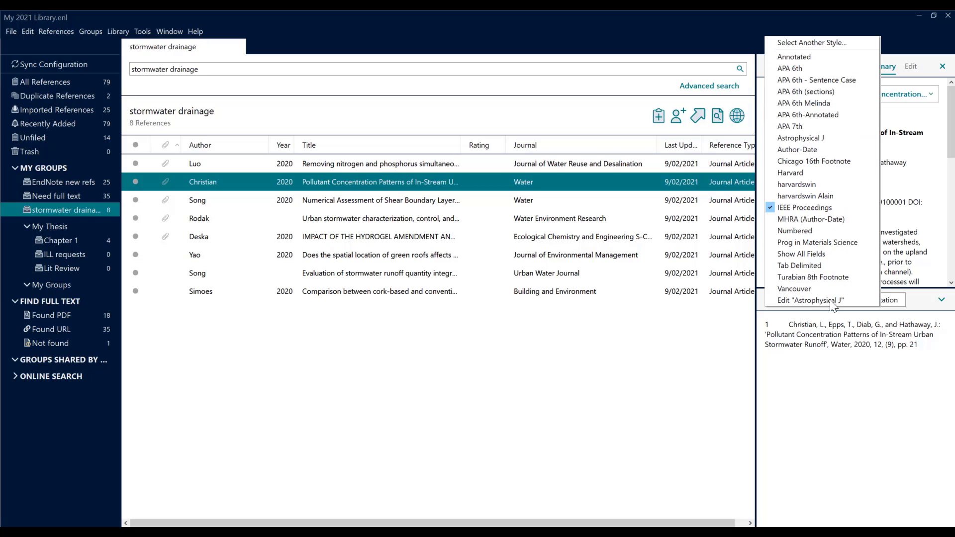
mouse_move(804, 127)
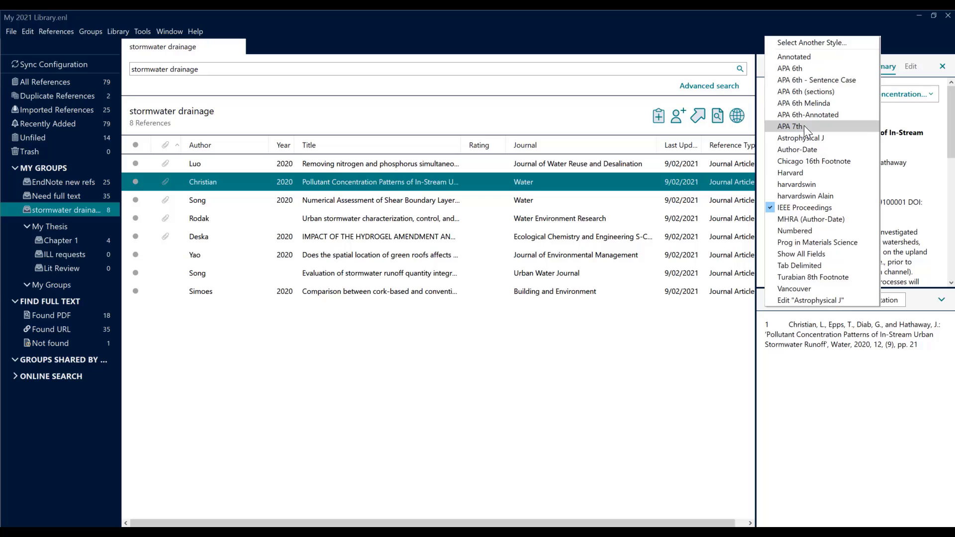
Step: Format the Christian 2020 preview in APA 7th style
click(789, 126)
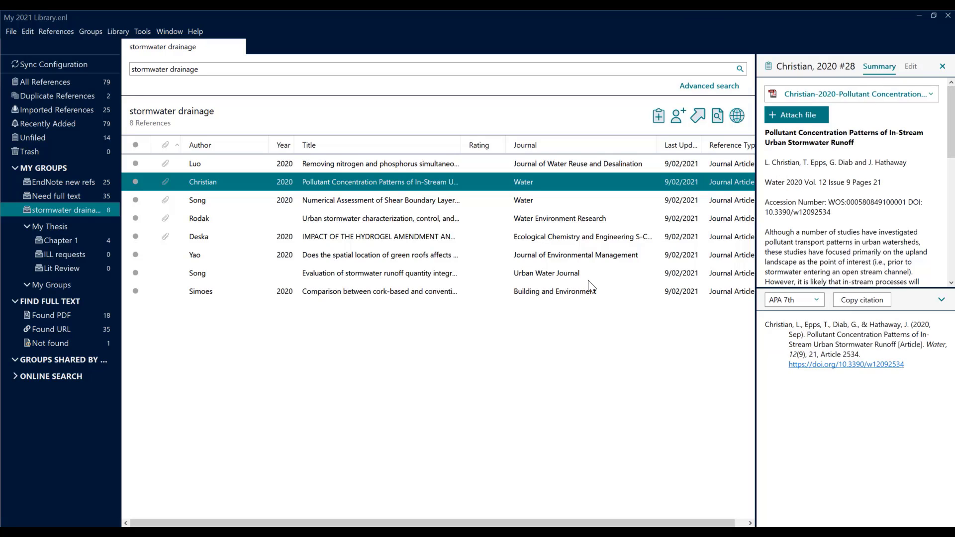
mouse_move(370, 305)
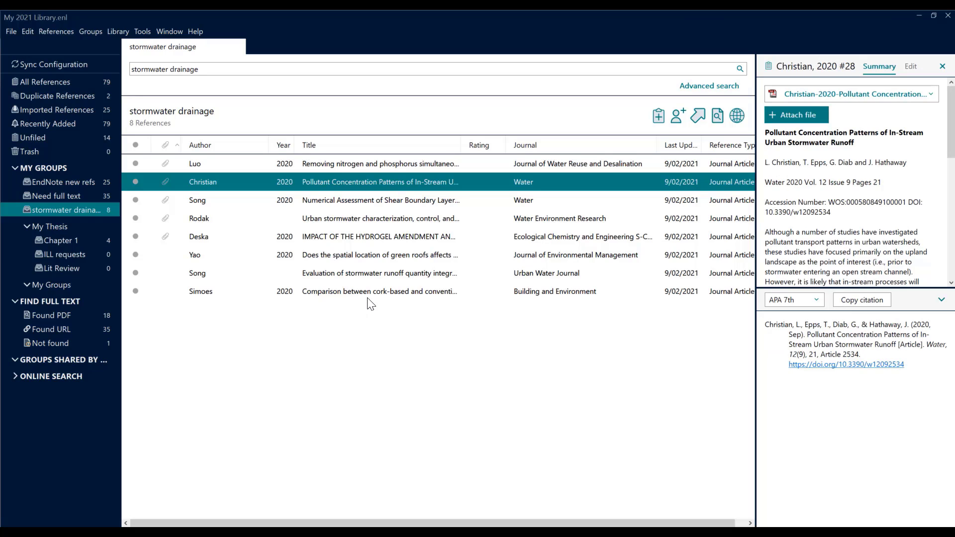
mouse_move(316, 226)
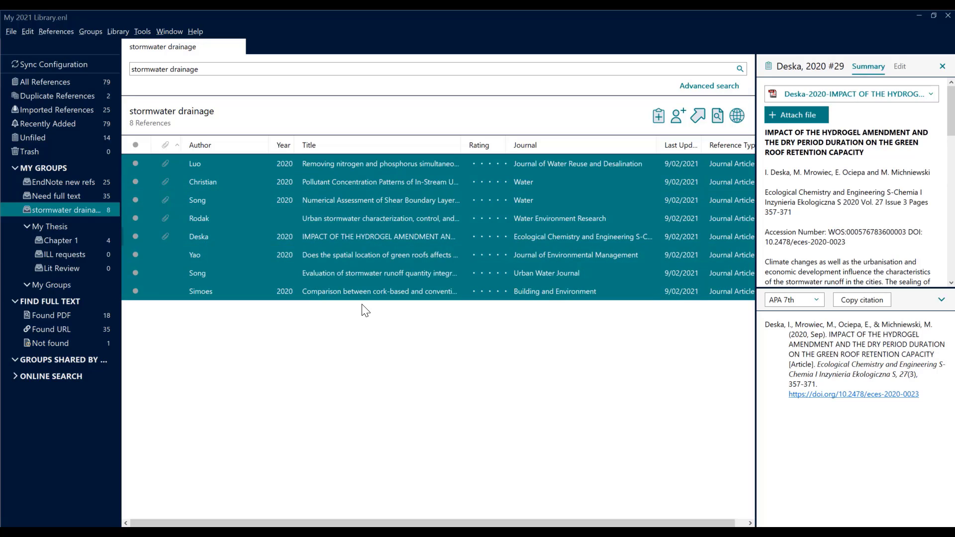
mouse_move(297, 221)
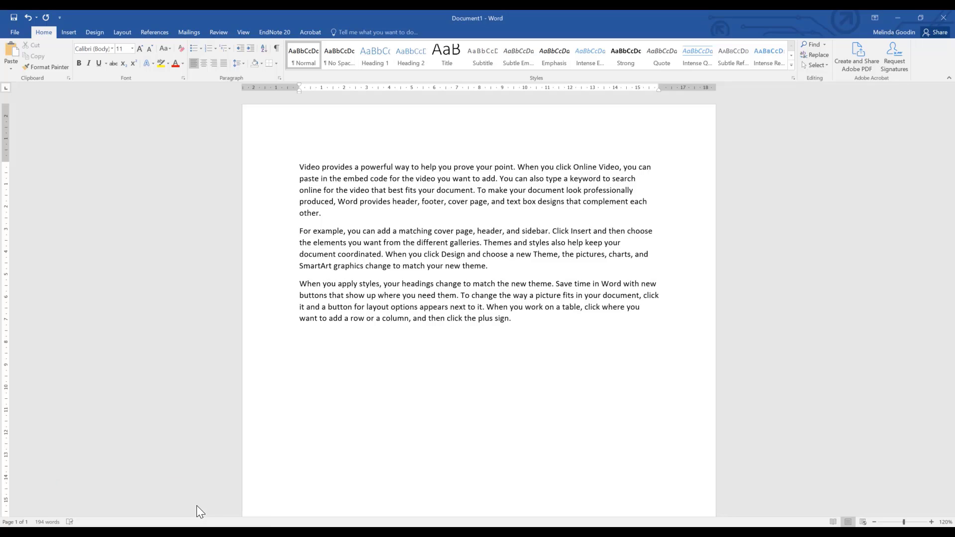
mouse_move(287, 490)
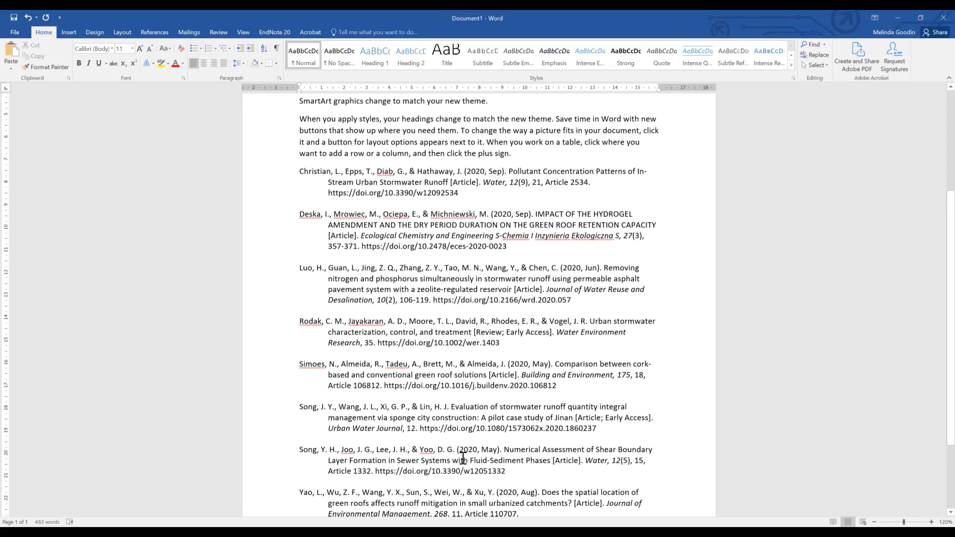
Step: Scroll the Word document to review the pasted APA 7th stormwater reference list
scroll(up, 3)
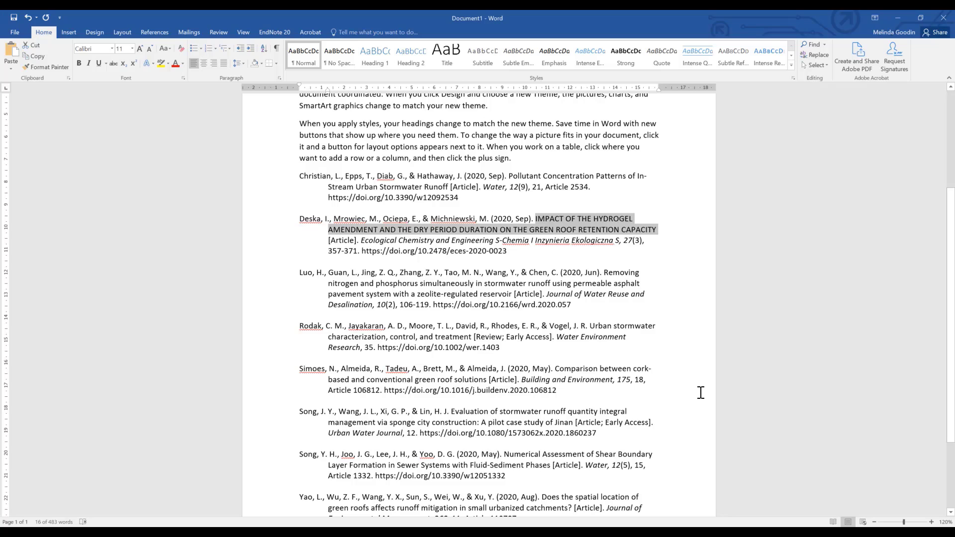
mouse_move(692, 392)
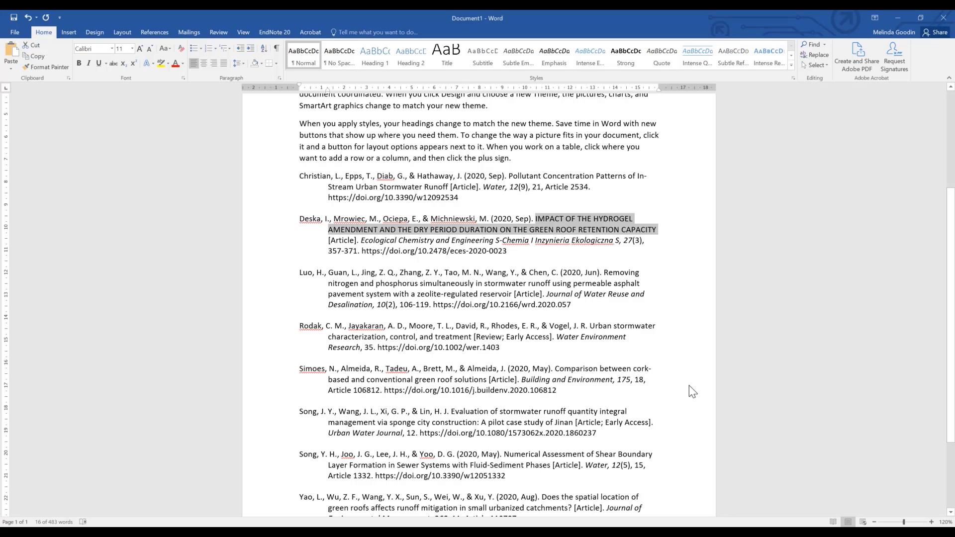
Step: Apply Sentence case to the Deska reference's all-capitals title via Change Case
click(165, 48)
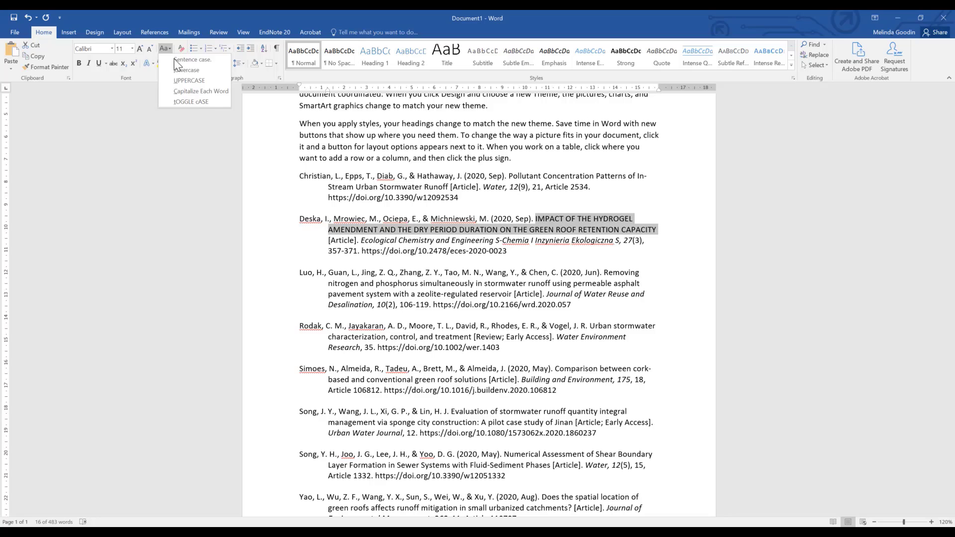
mouse_move(186, 91)
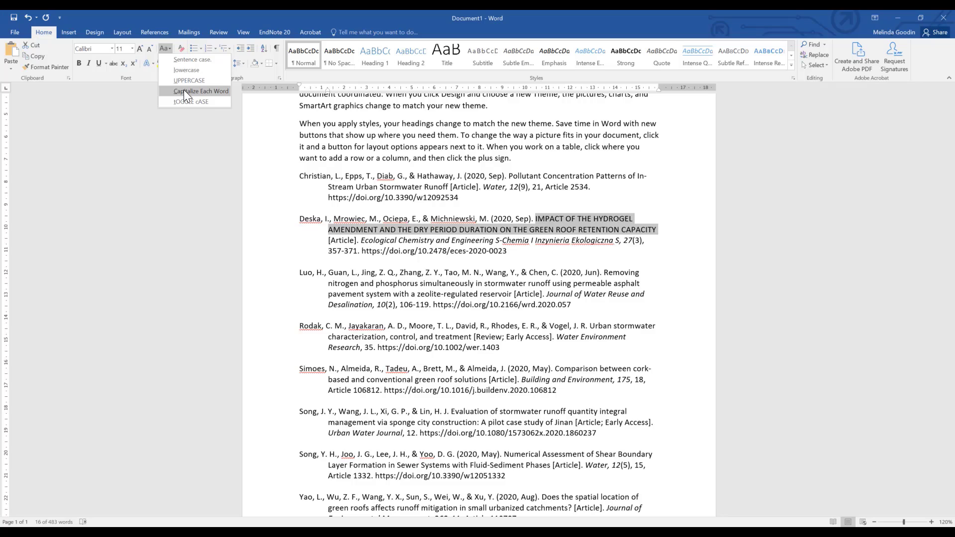
mouse_move(192, 59)
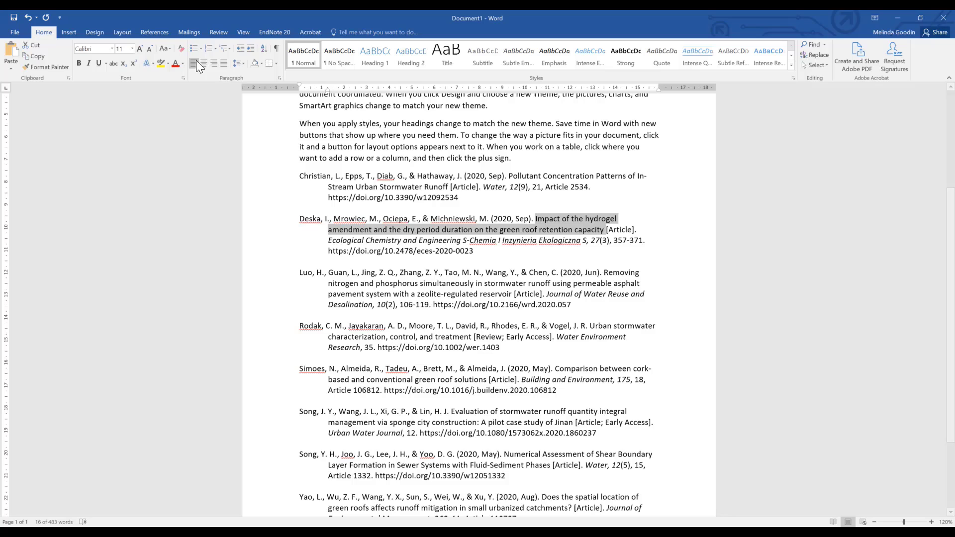
mouse_move(664, 343)
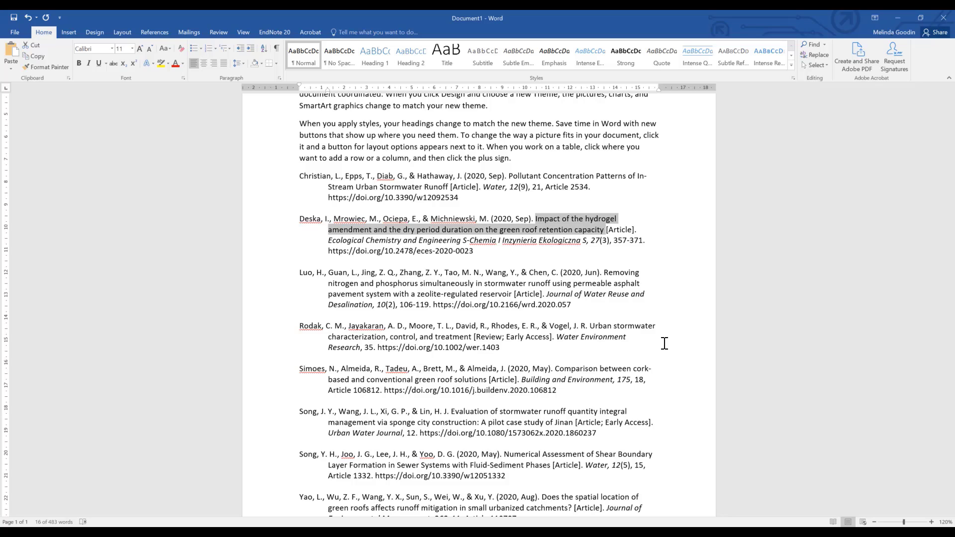
mouse_move(666, 349)
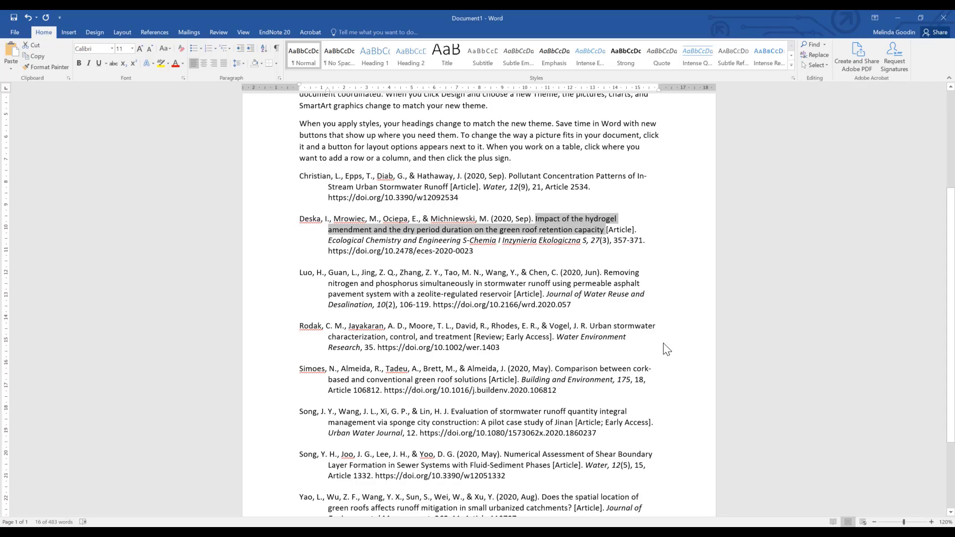
mouse_move(554, 235)
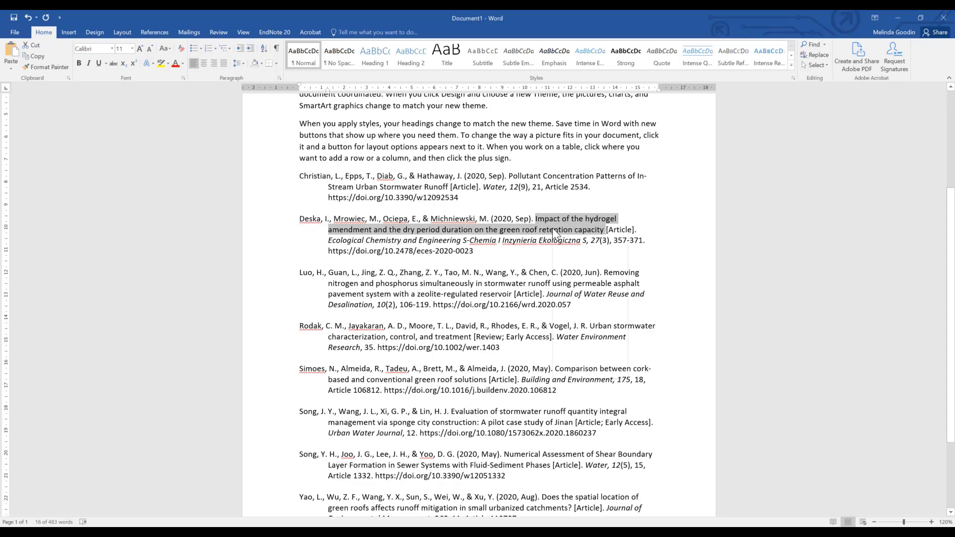
mouse_move(539, 224)
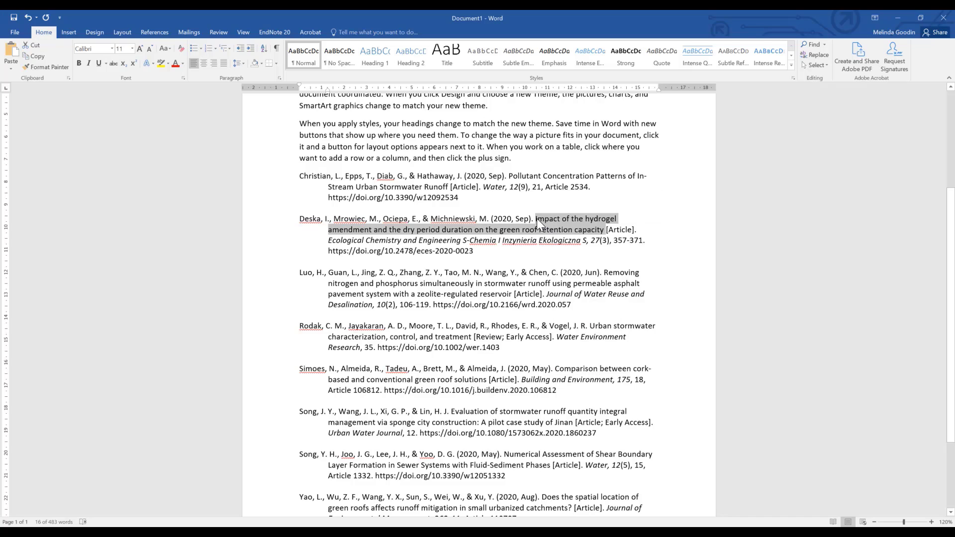
click(552, 218)
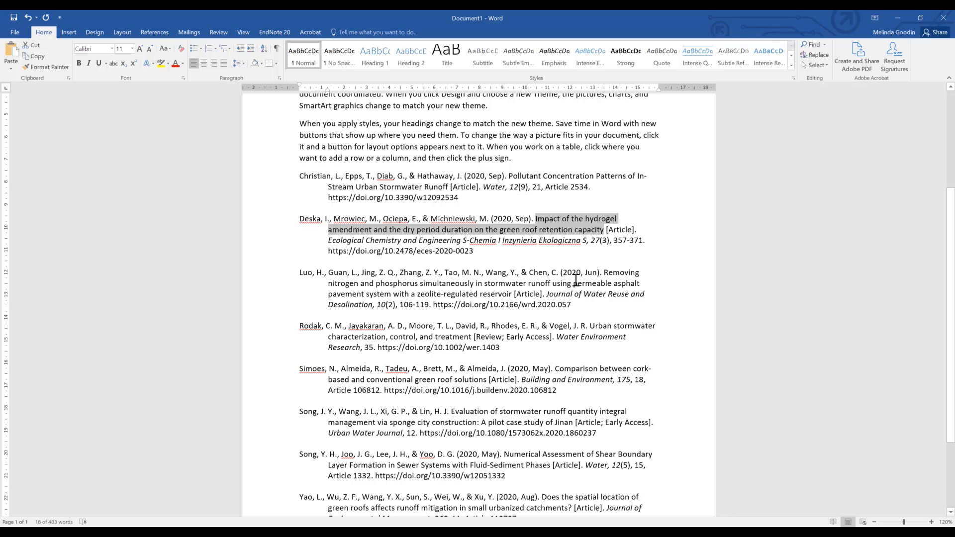
click(576, 284)
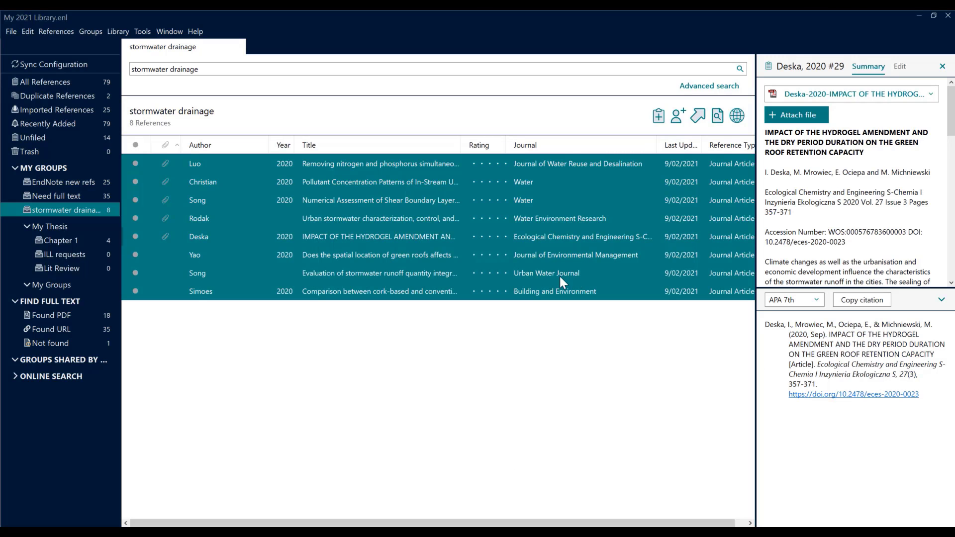
Step: Select the Deska 2020 record and edit its Title field into sentence case
click(378, 237)
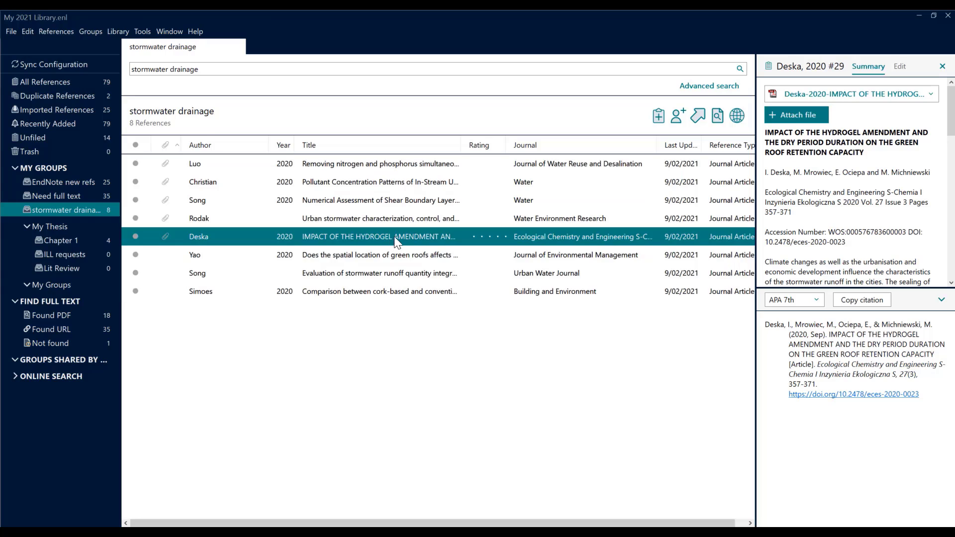
click(900, 67)
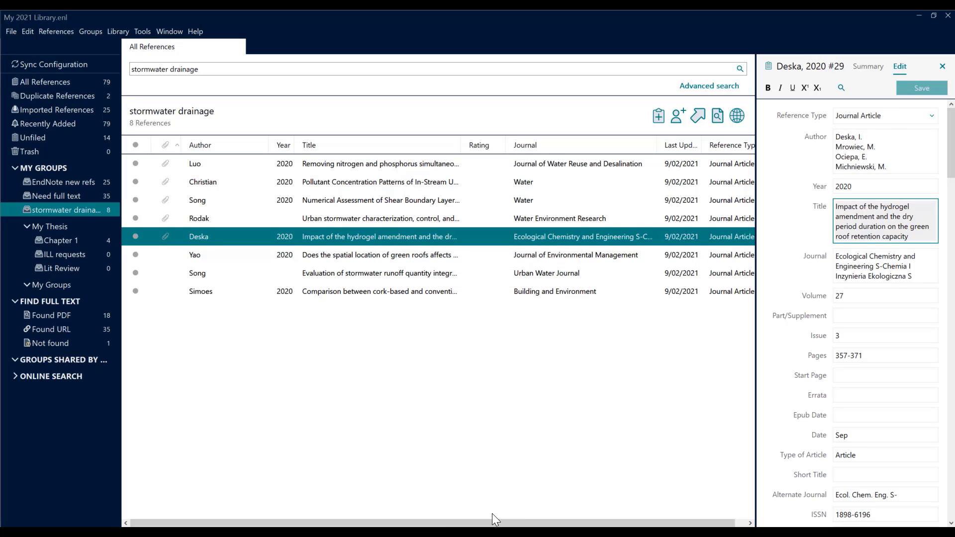
mouse_move(903, 23)
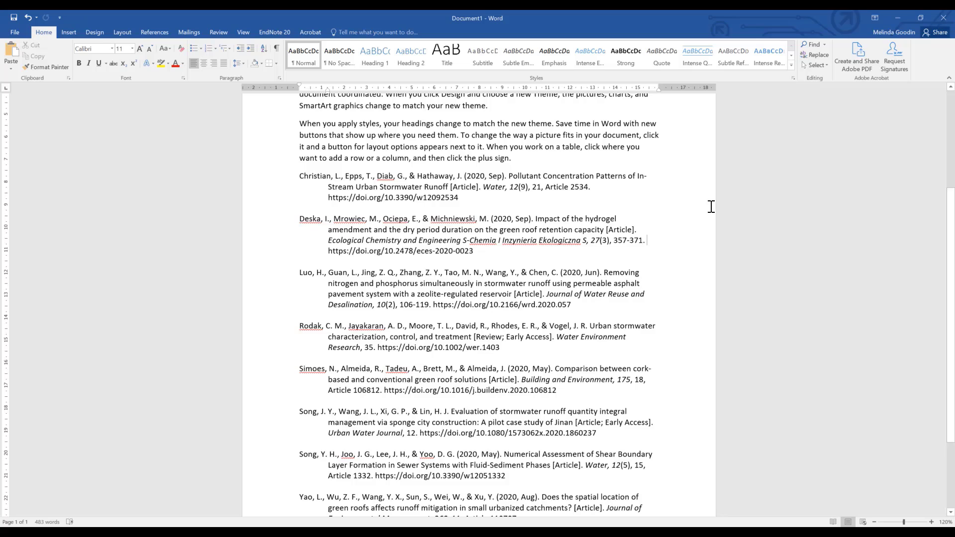
Step: Insert a page break after the last APA reference to begin a blank second page
scroll(down, 3)
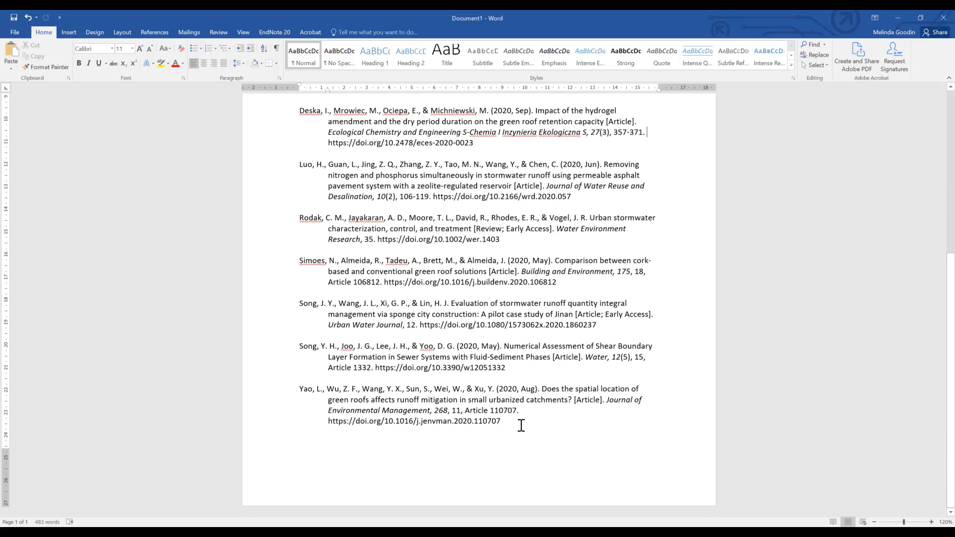
key(enter)
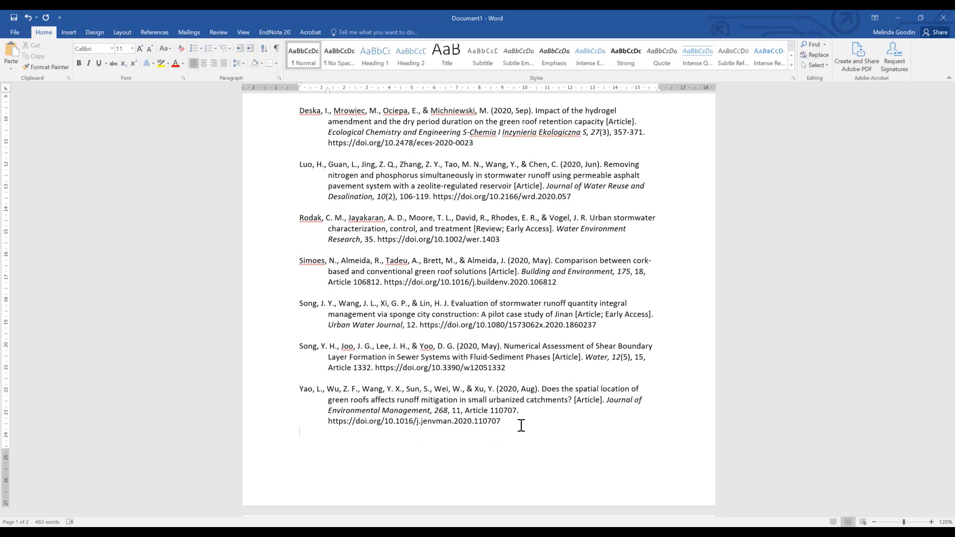
scroll(down, 3)
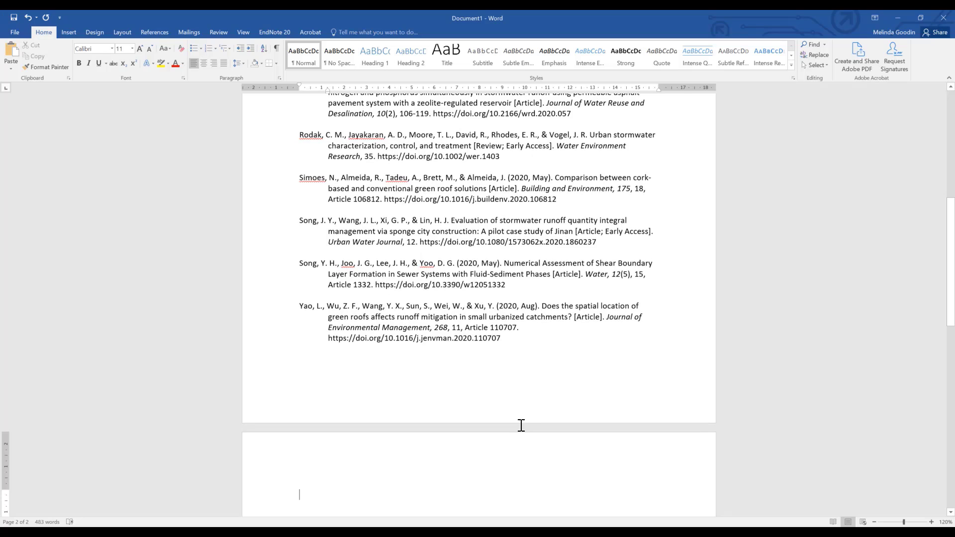
mouse_move(247, 521)
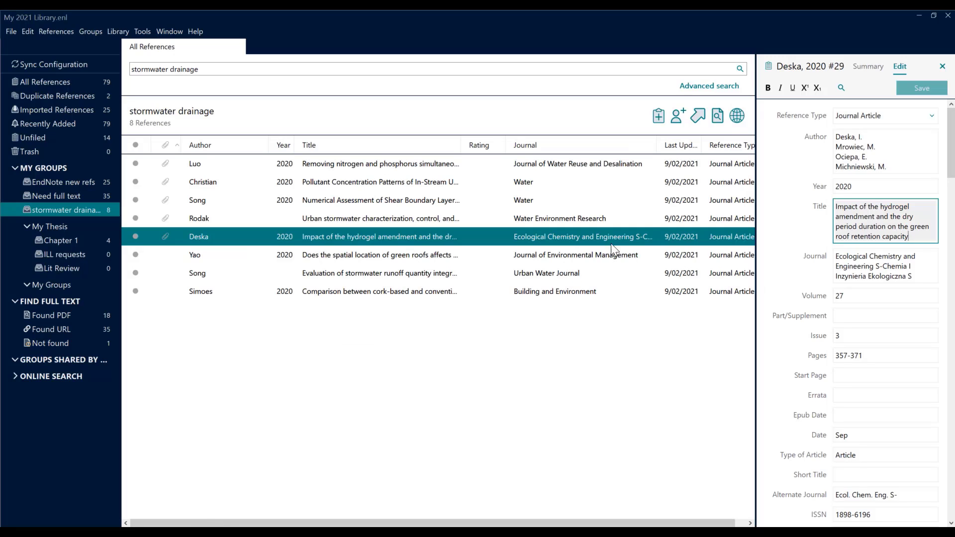
Step: Switch the preview output style to Vancouver so references appear as numbered entries
click(868, 67)
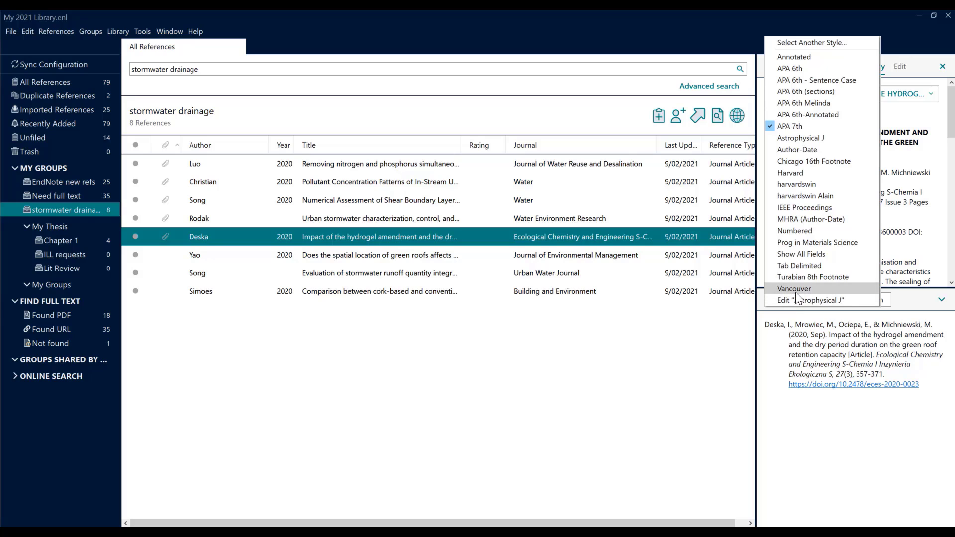
click(795, 289)
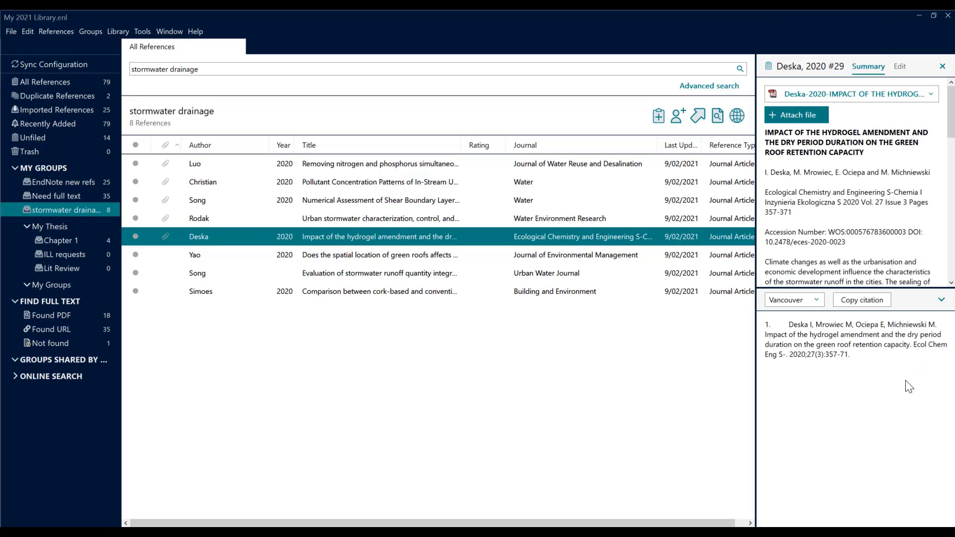
mouse_move(907, 381)
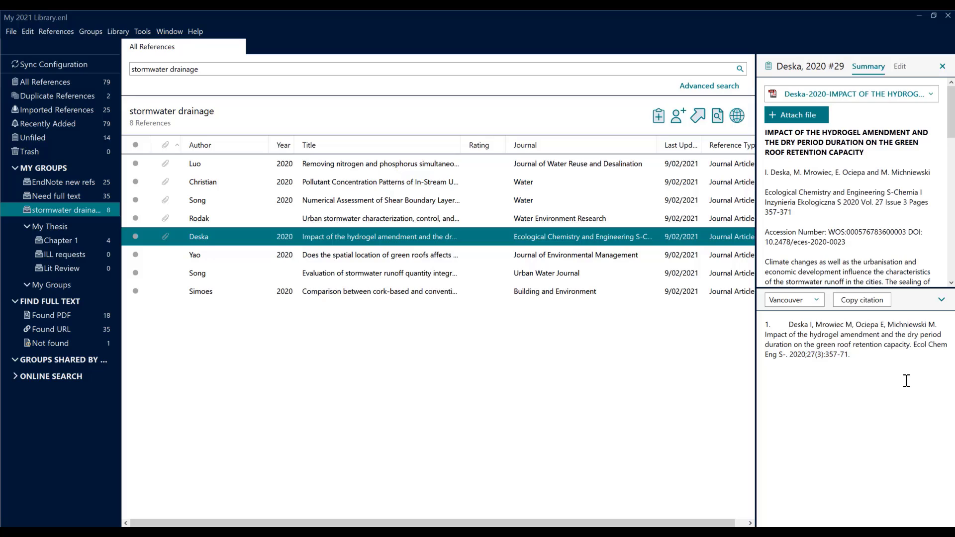
mouse_move(917, 398)
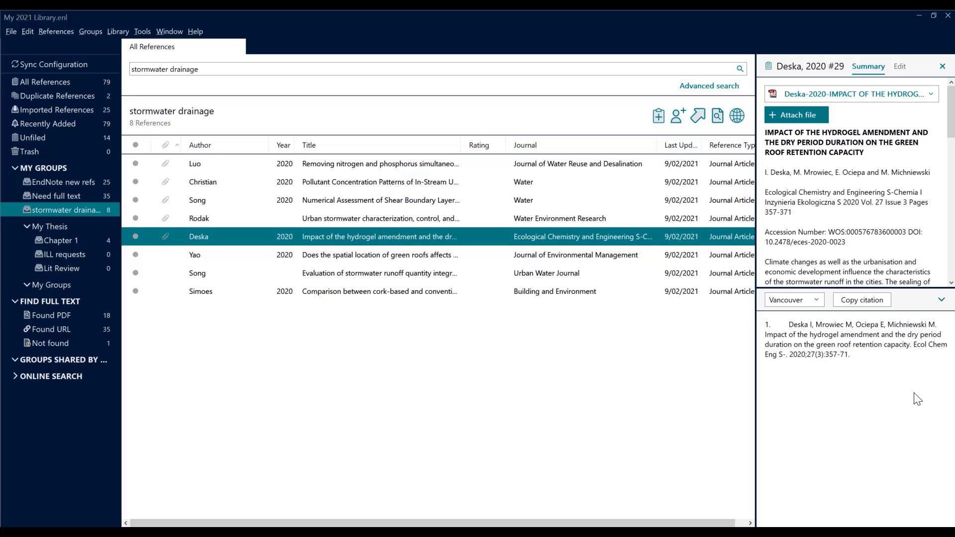
click(199, 218)
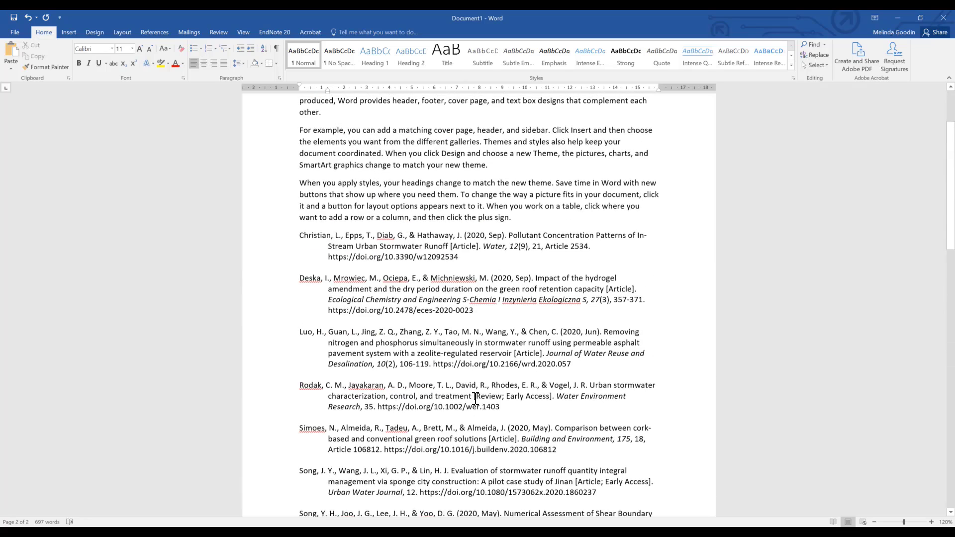
scroll(up, 3)
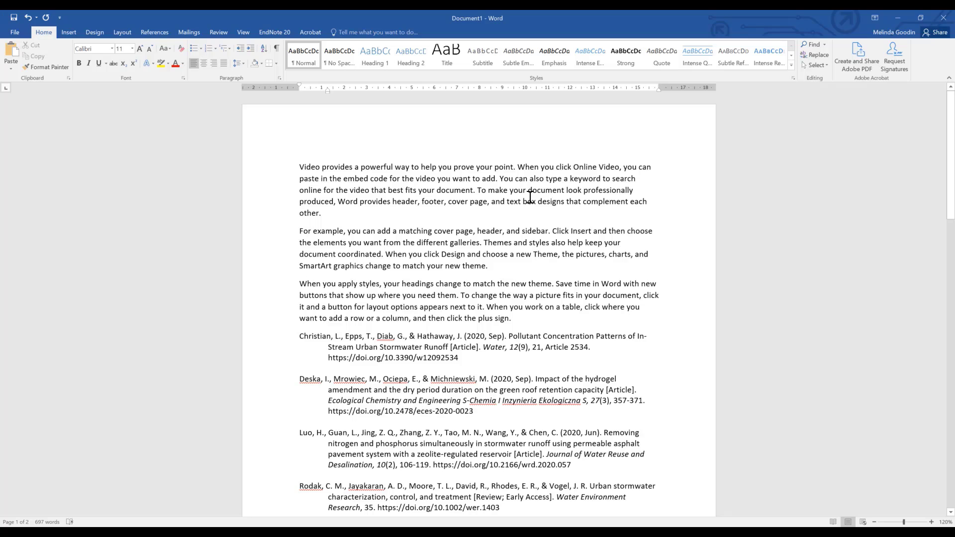
scroll(down, 3)
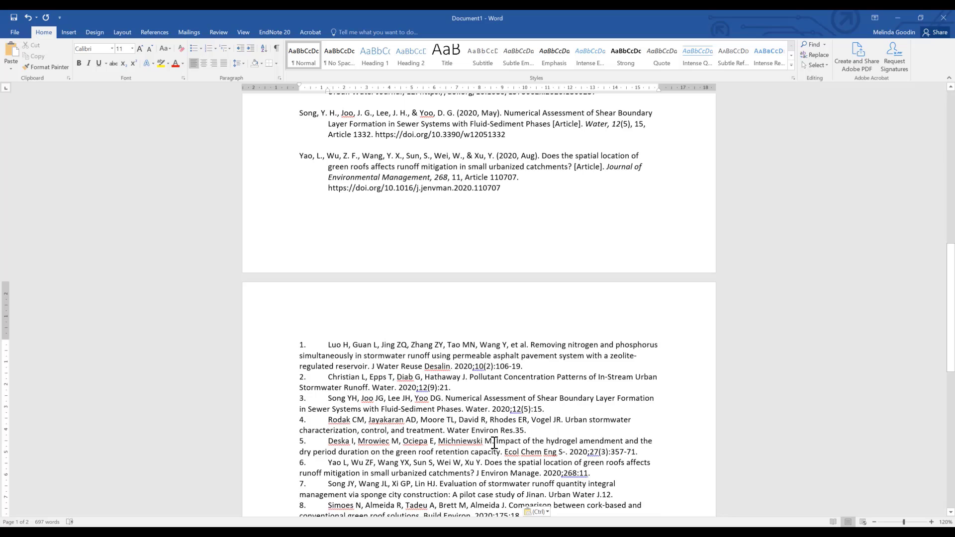
mouse_move(459, 422)
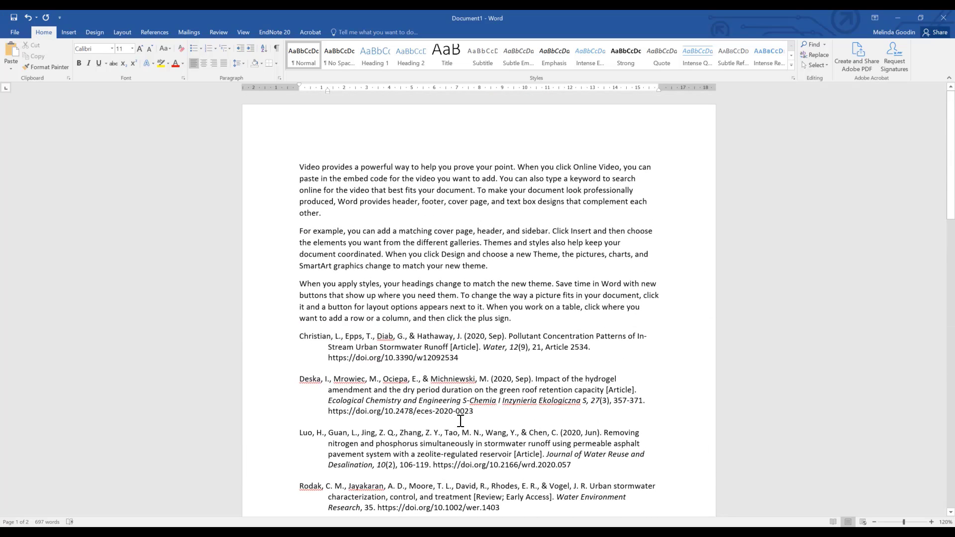
mouse_move(460, 422)
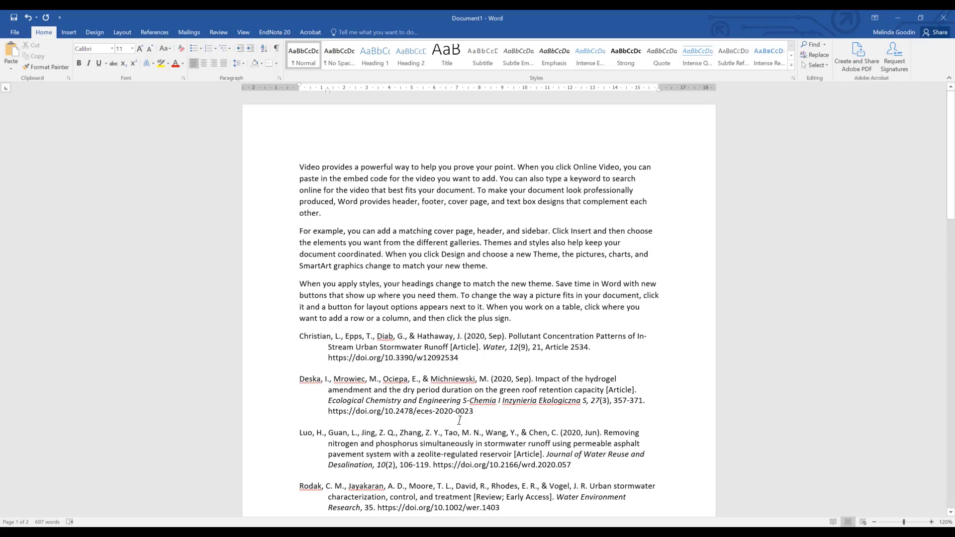